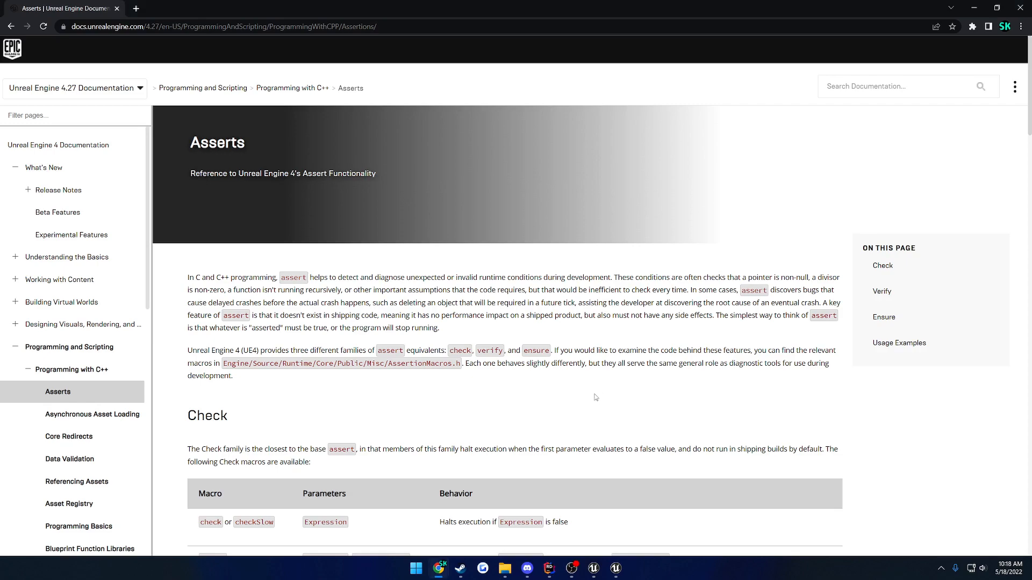
pyautogui.moveTo(581, 395)
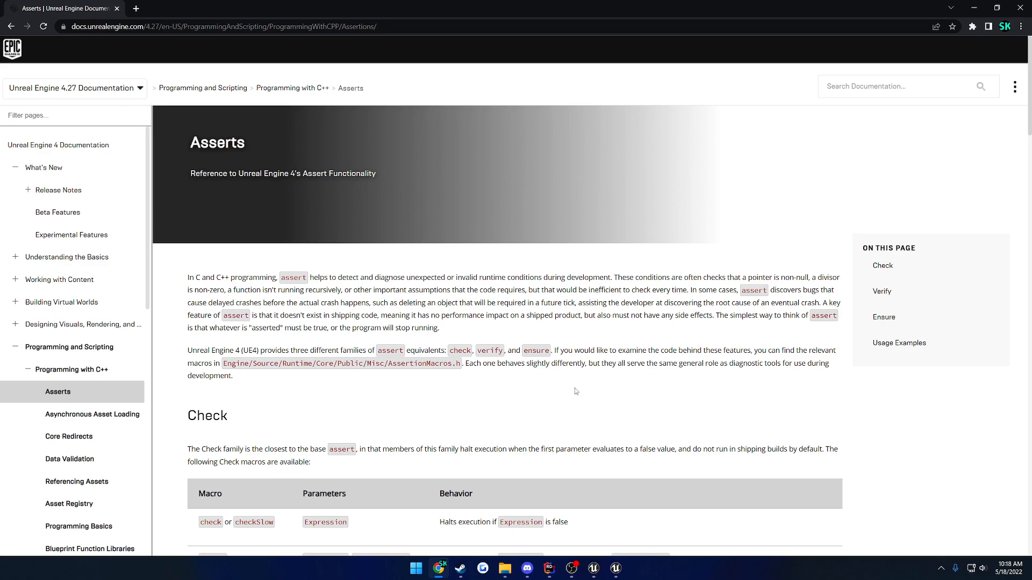
pyautogui.moveTo(546, 392)
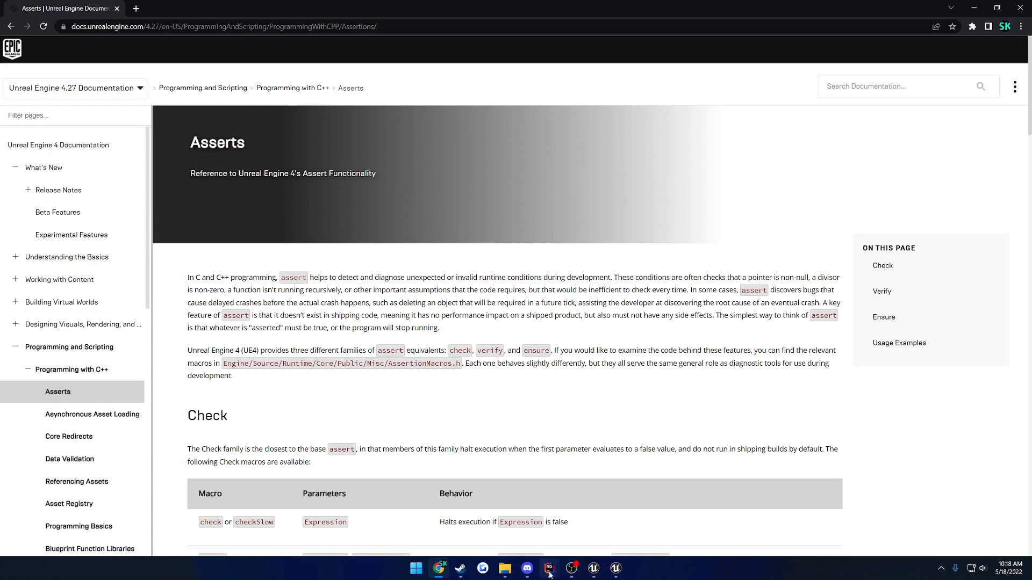
# Step: Inspect the checkf on bFoundWithTag in FPSTemplate_PartBase.cpp, then return to the Asserts docs
pyautogui.click(549, 568)
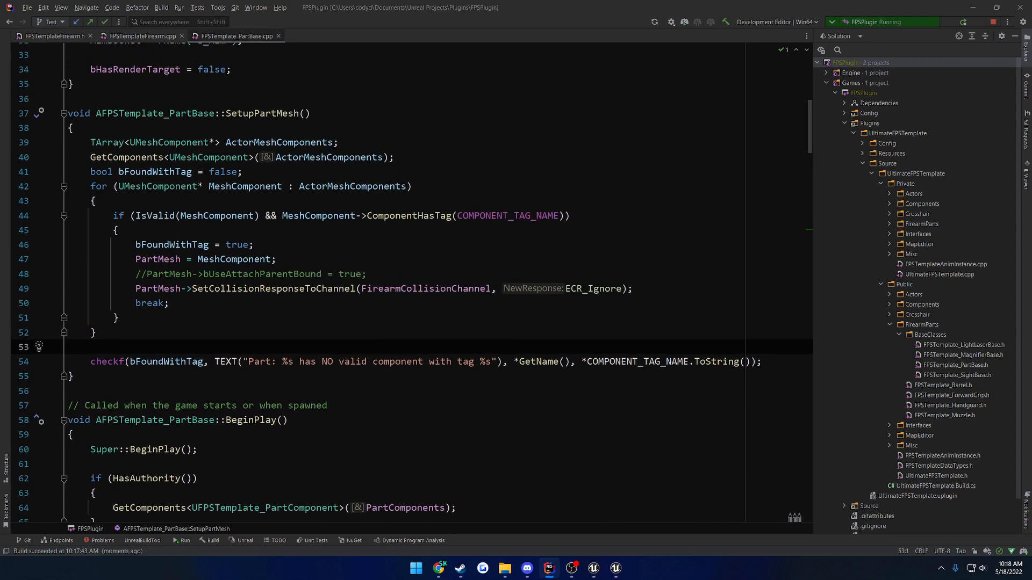
pyautogui.doubleClick(167, 361)
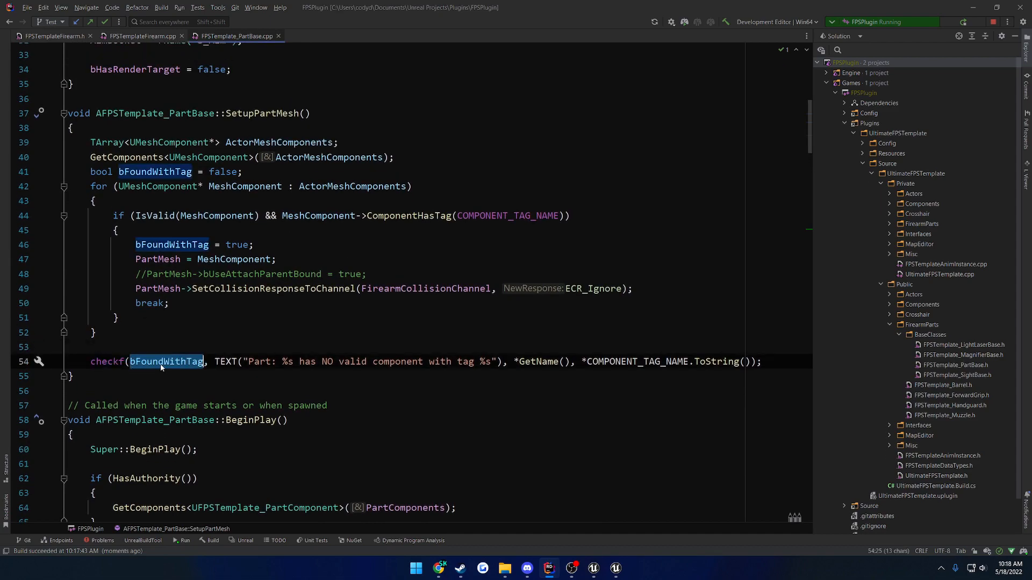
pyautogui.scroll(3)
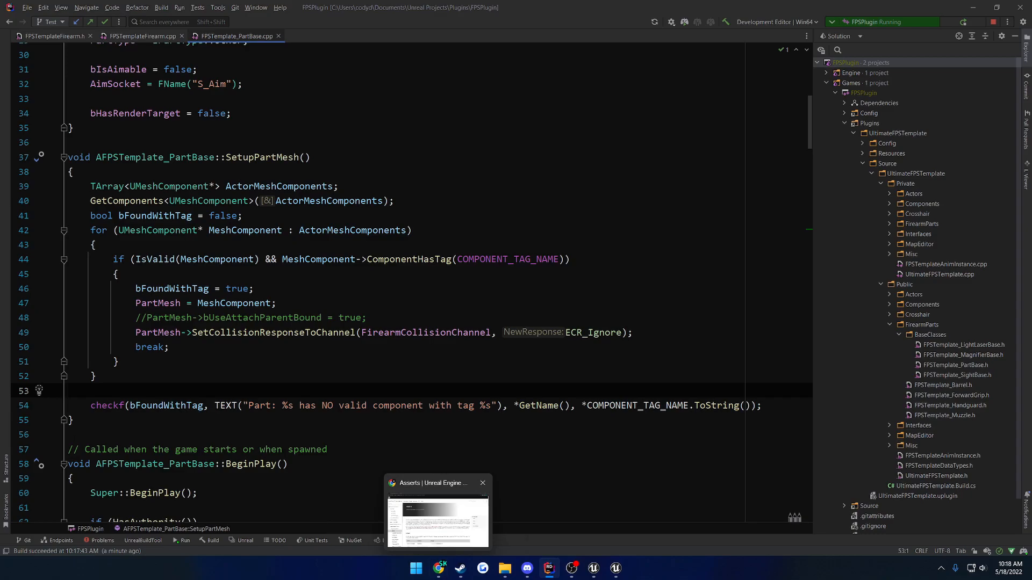
pyautogui.click(436, 520)
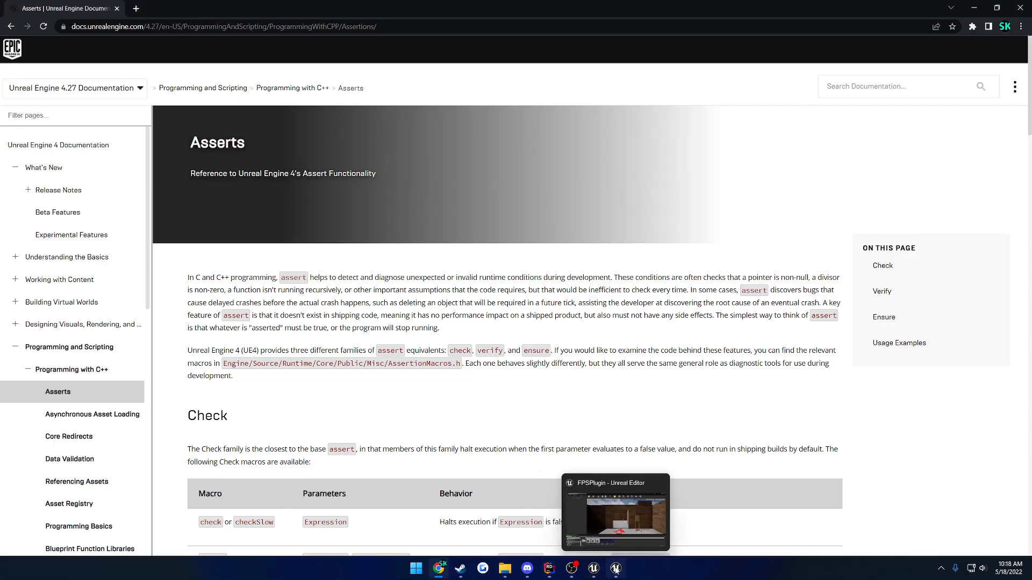
# Step: Play the ShootHouse level in Unreal Editor, triggering the checkf crash
pyautogui.click(615, 512)
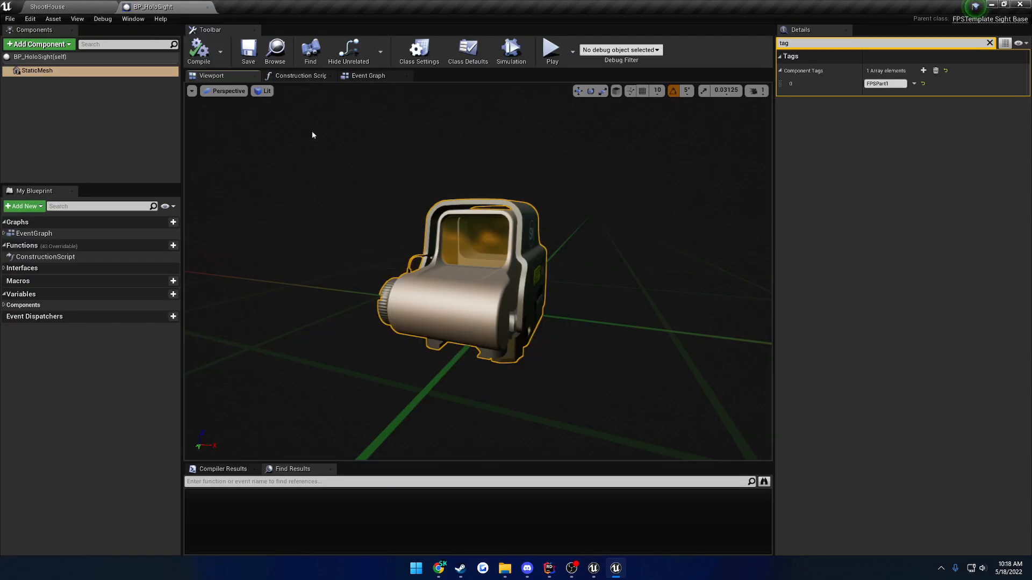
pyautogui.click(884, 84)
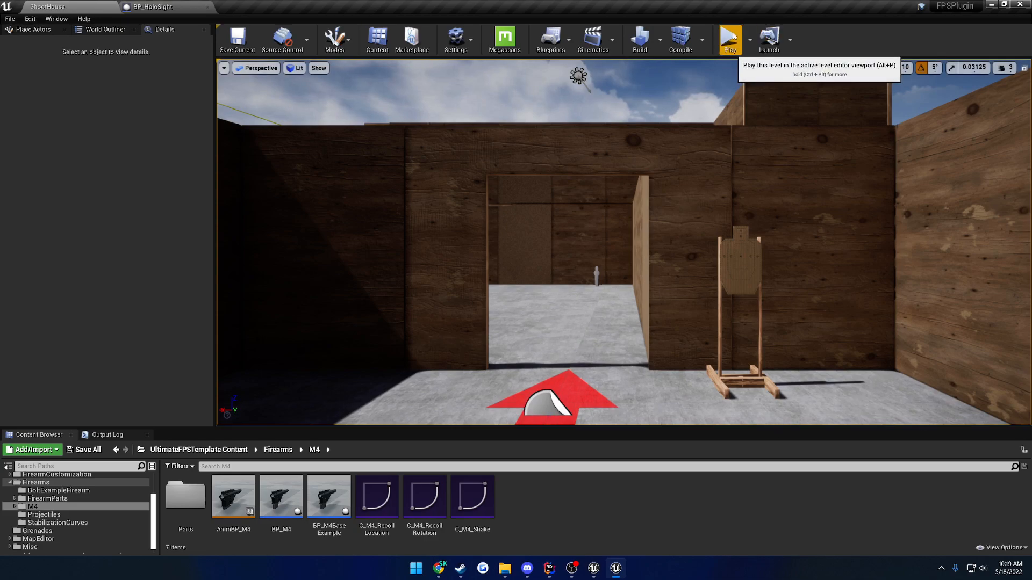
pyautogui.click(730, 39)
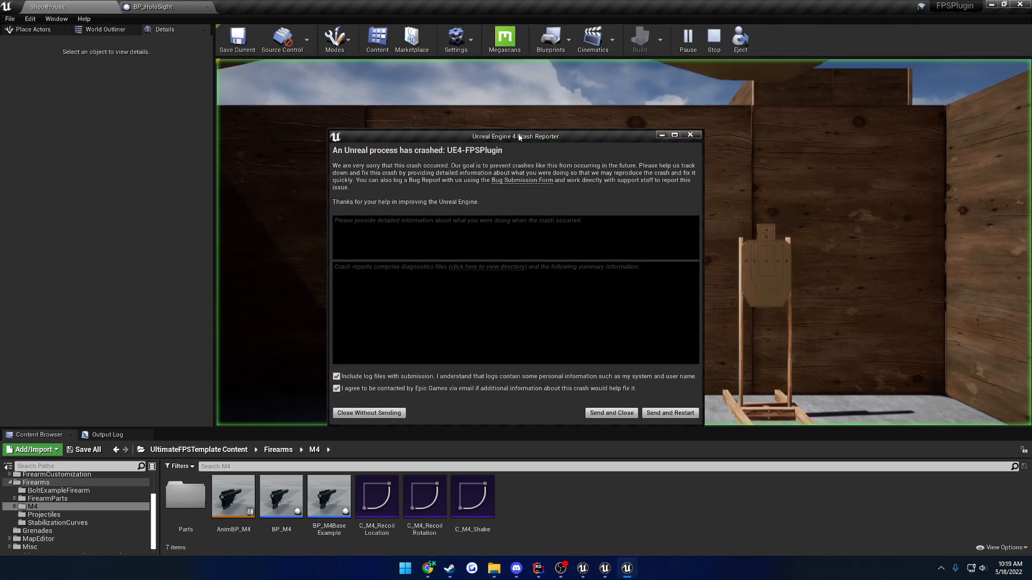
# Step: Read the maximized crash log about BP_HoloSight_C_0 lacking an FPSPart-tagged component, then return to Rider
pyautogui.click(675, 136)
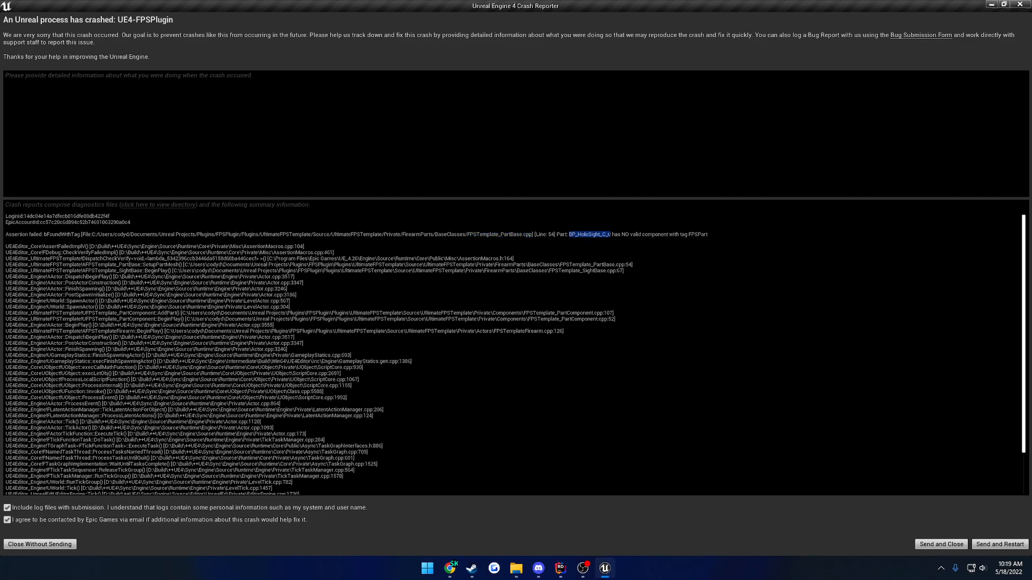
pyautogui.moveTo(581, 568)
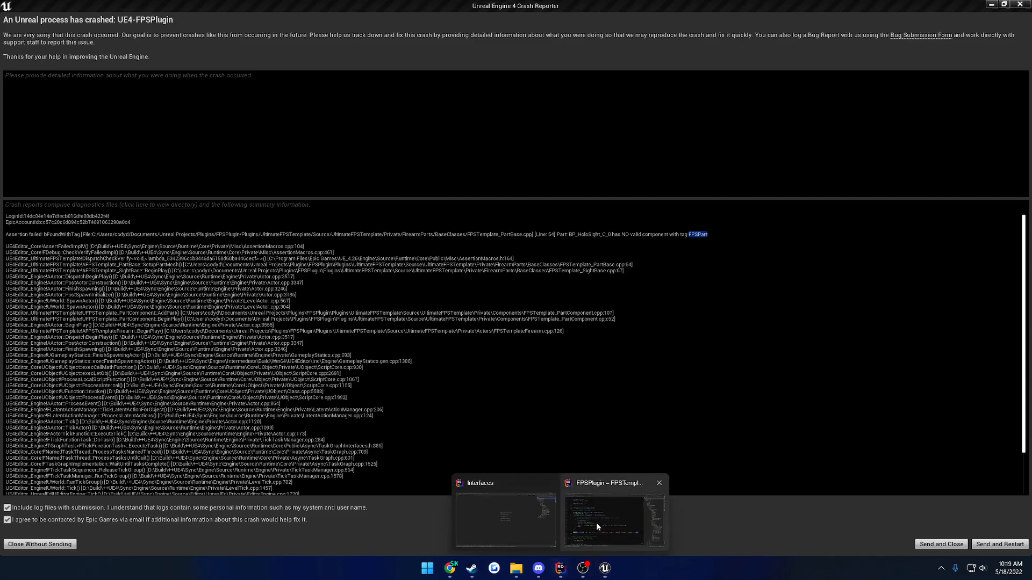
pyautogui.click(603, 519)
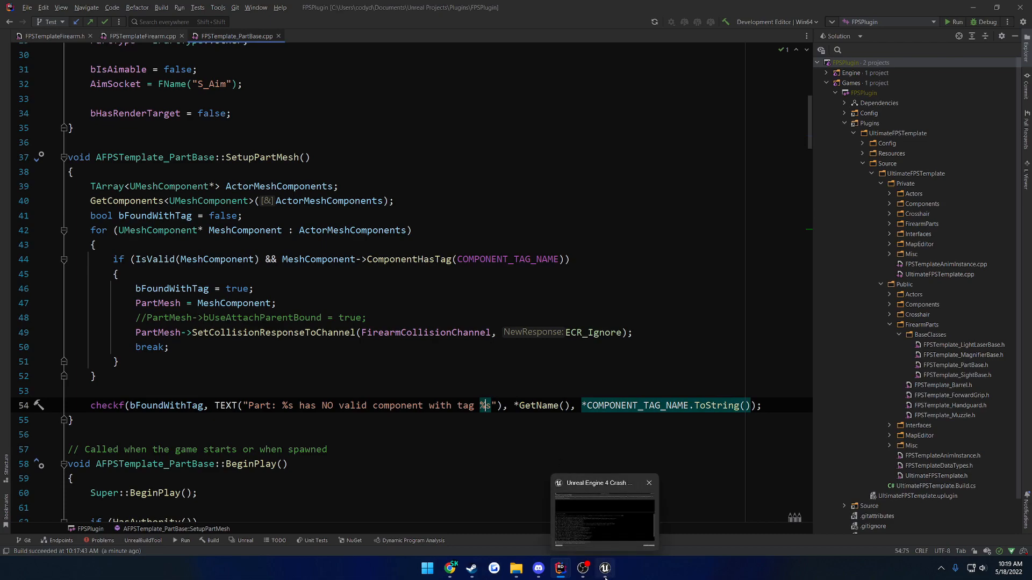
# Step: Close the crash reporter, build FPSPlugin in Rider, and relaunch Unreal Editor
pyautogui.click(647, 482)
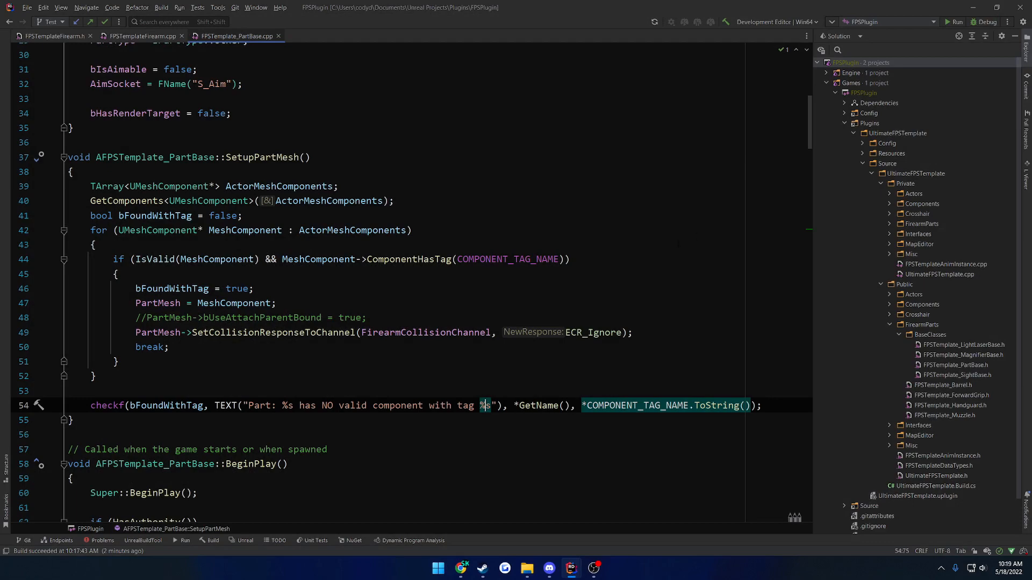
pyautogui.click(213, 540)
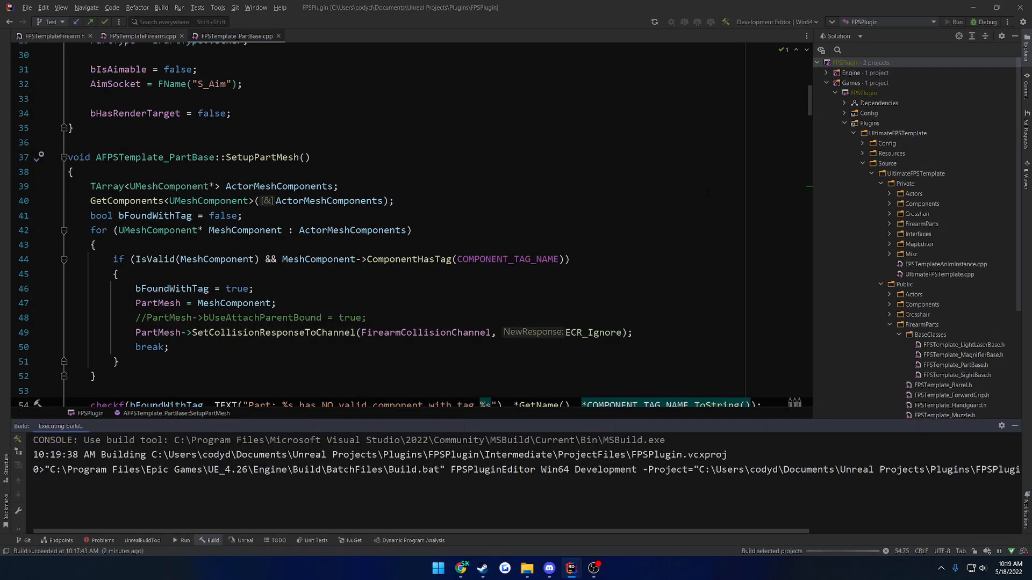
pyautogui.click(955, 21)
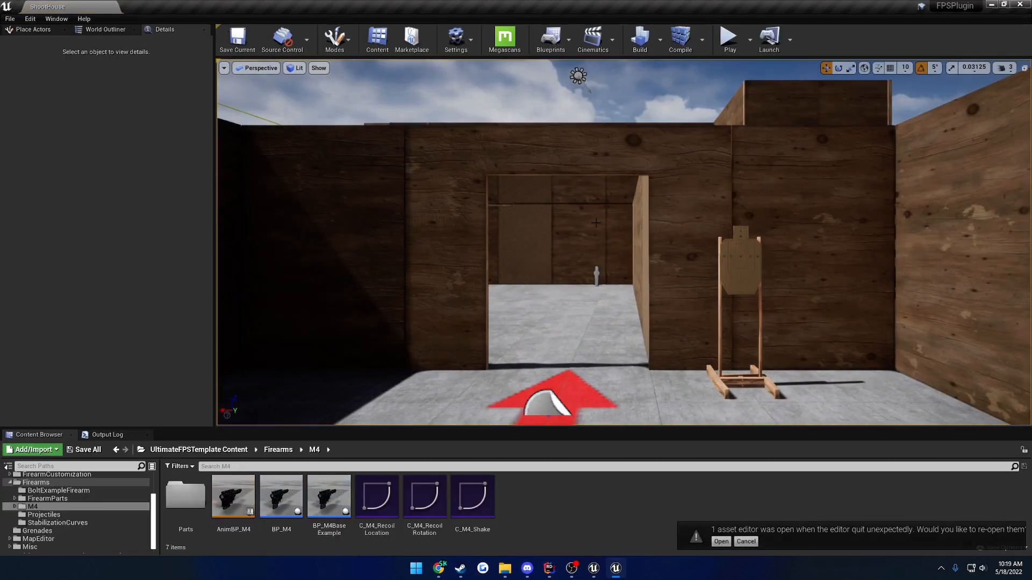
# Step: Give BP_HoloSight's StaticMesh the FPSPart component tag, then play and stop ShootHouse
pyautogui.click(720, 541)
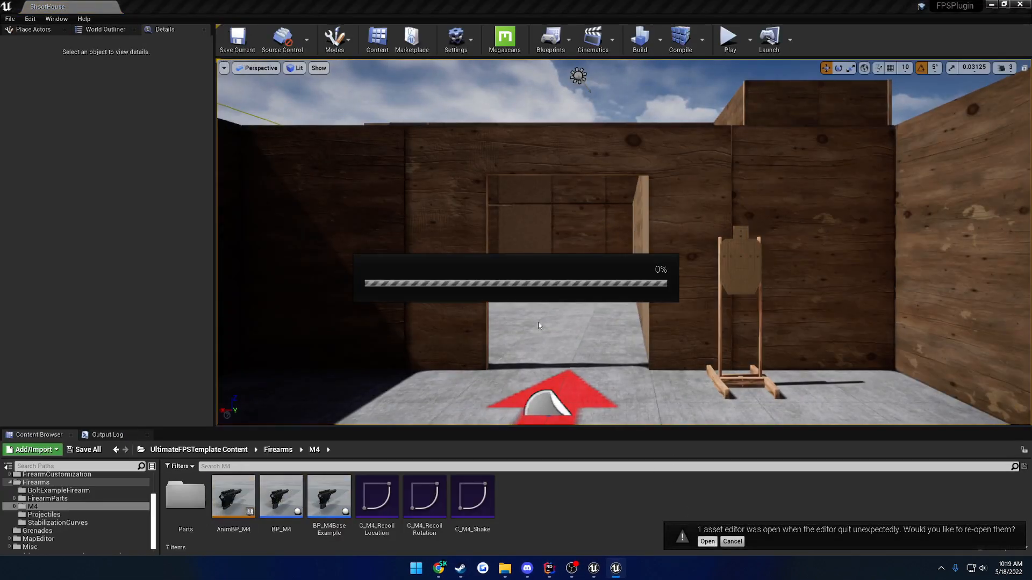
pyautogui.click(706, 541)
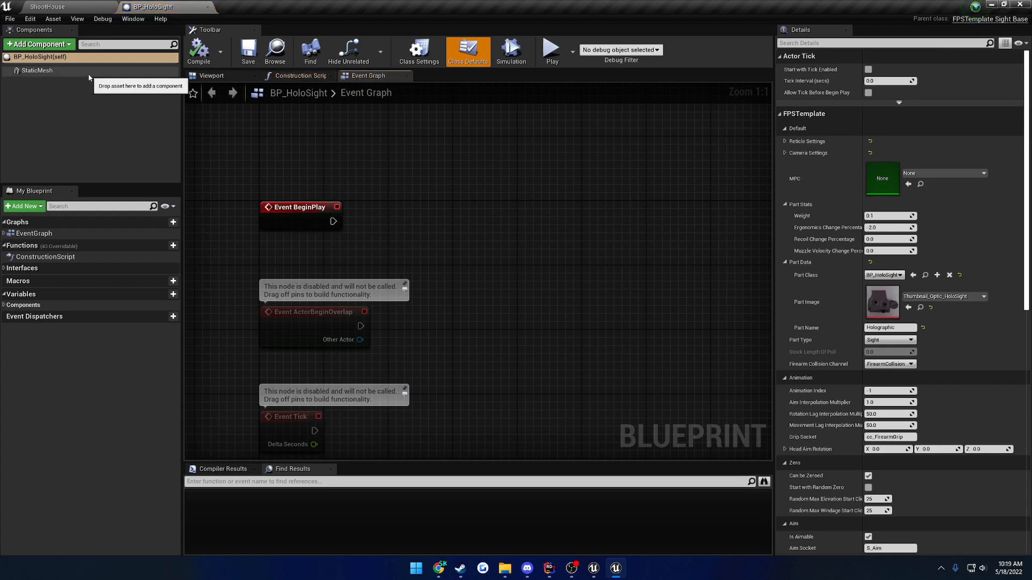
pyautogui.click(37, 70)
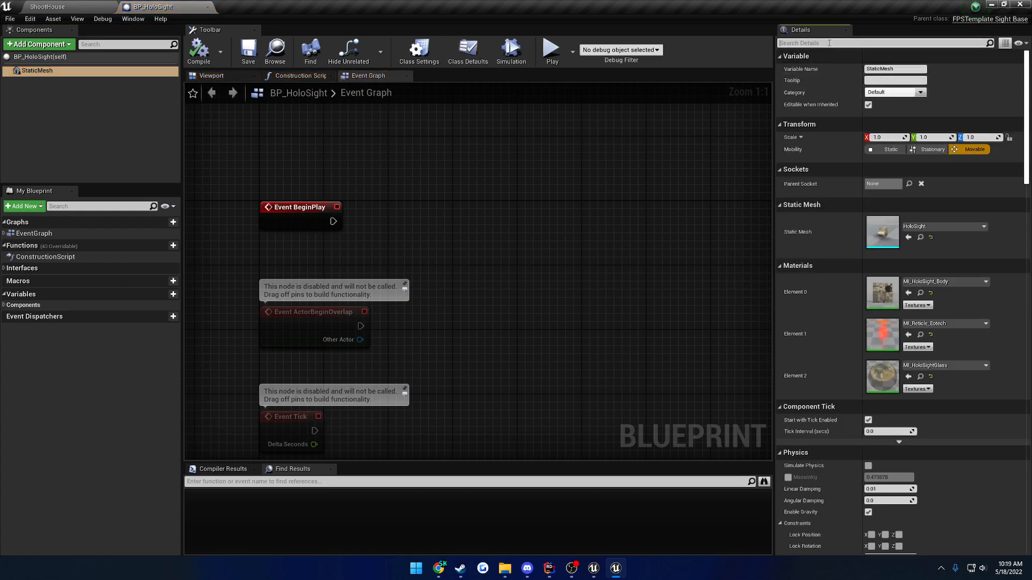
pyautogui.write('tag')
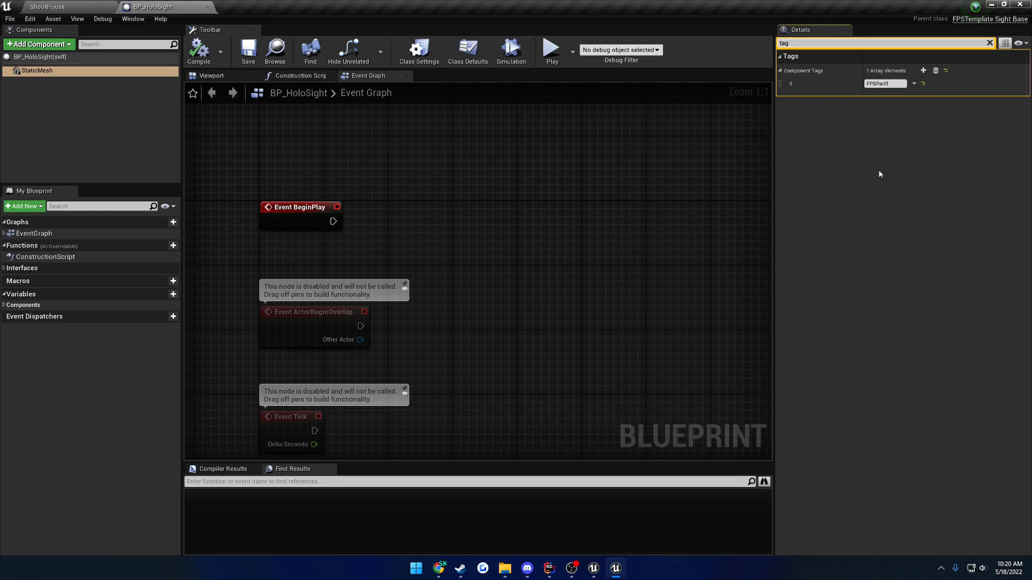
pyautogui.click(884, 83)
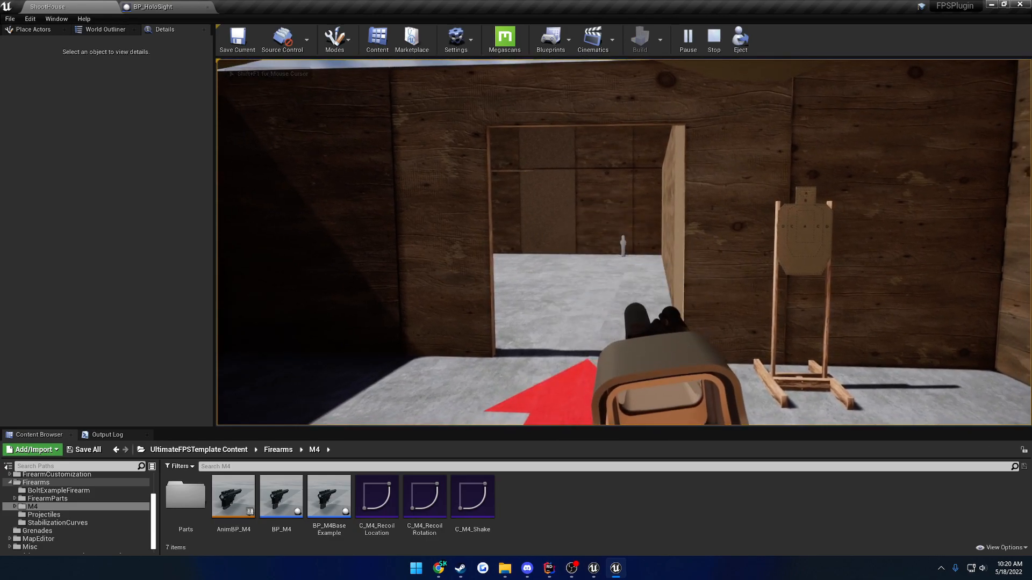
pyautogui.click(713, 39)
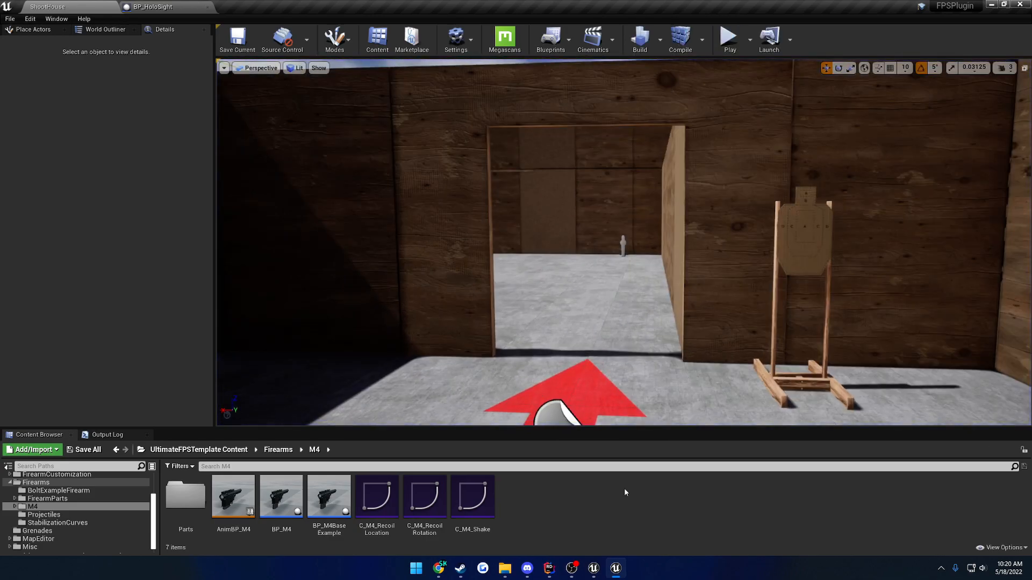
# Step: Scroll back over the checkf in SetupPartMesh, then return to the Asserts docs
pyautogui.click(548, 567)
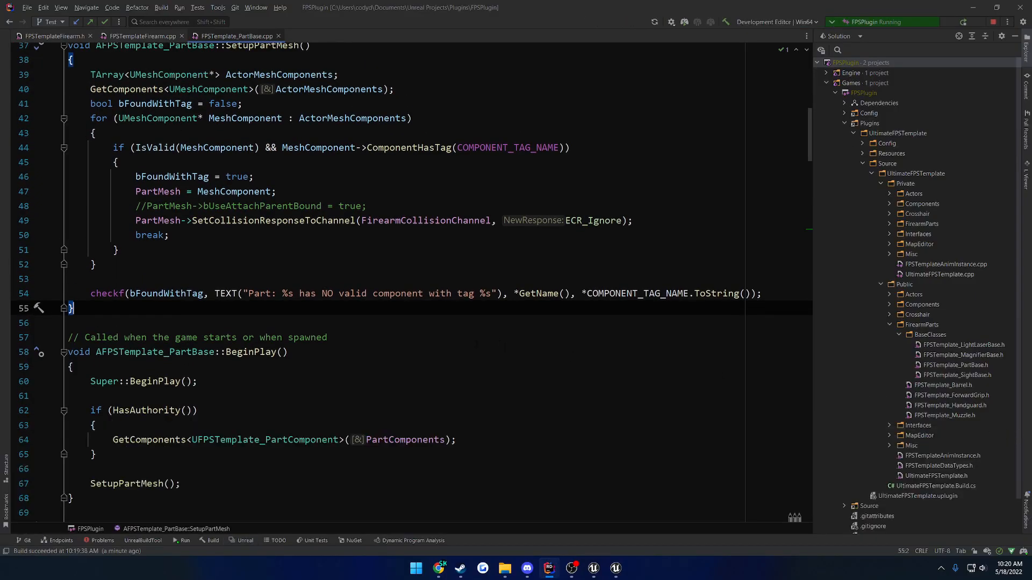
pyautogui.scroll(3)
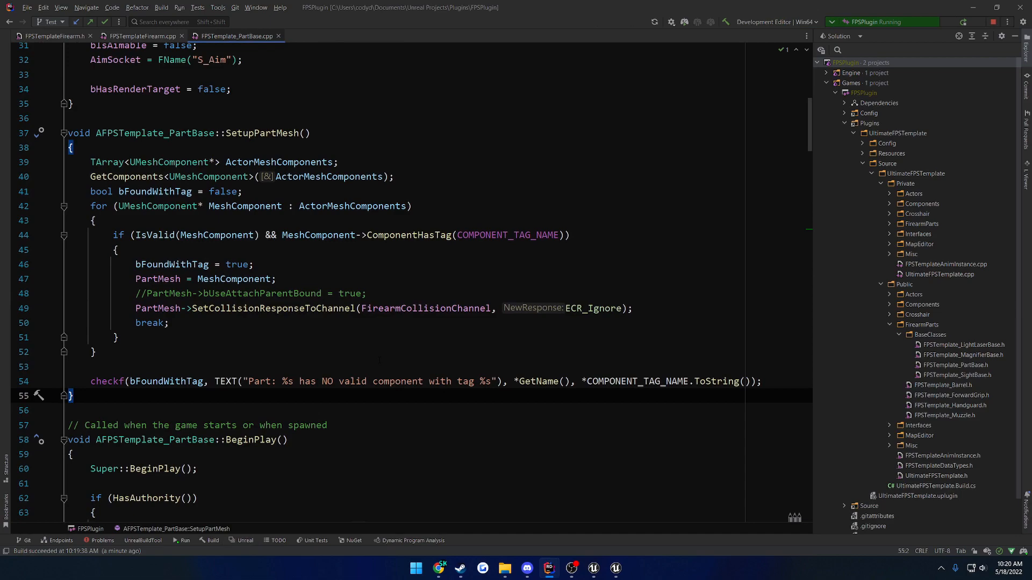
pyautogui.click(440, 567)
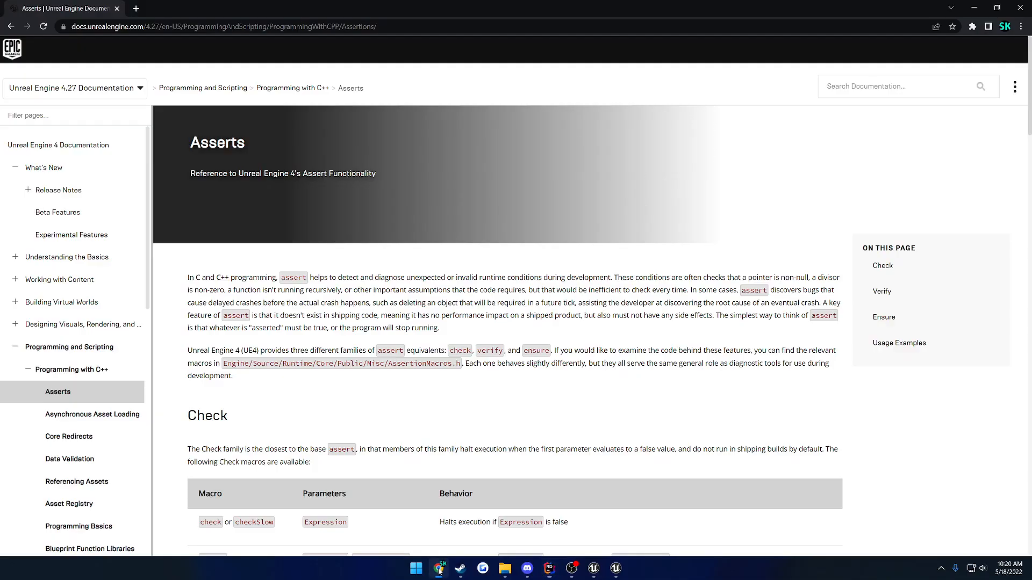
pyautogui.scroll(-3)
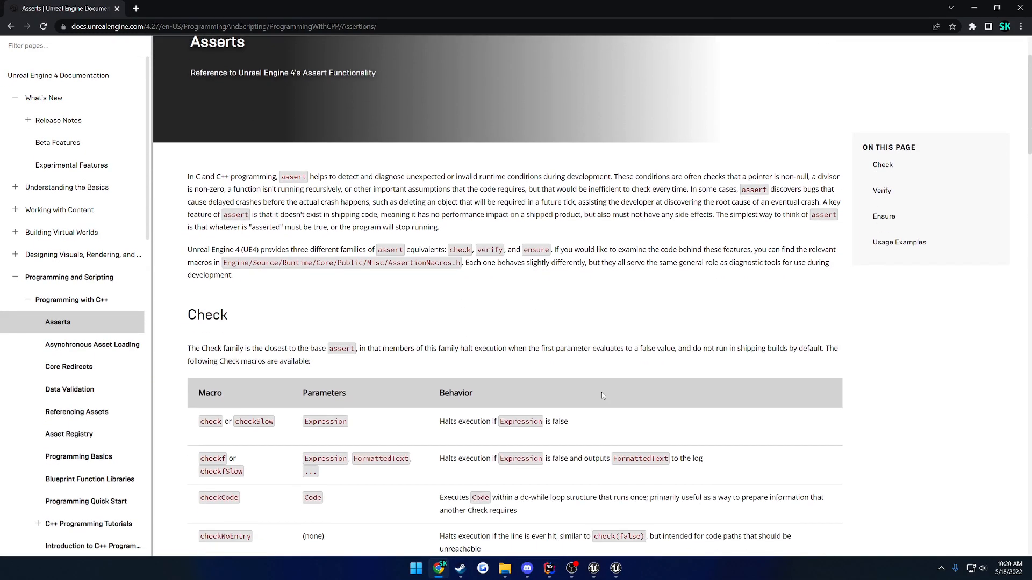
pyautogui.scroll(-3)
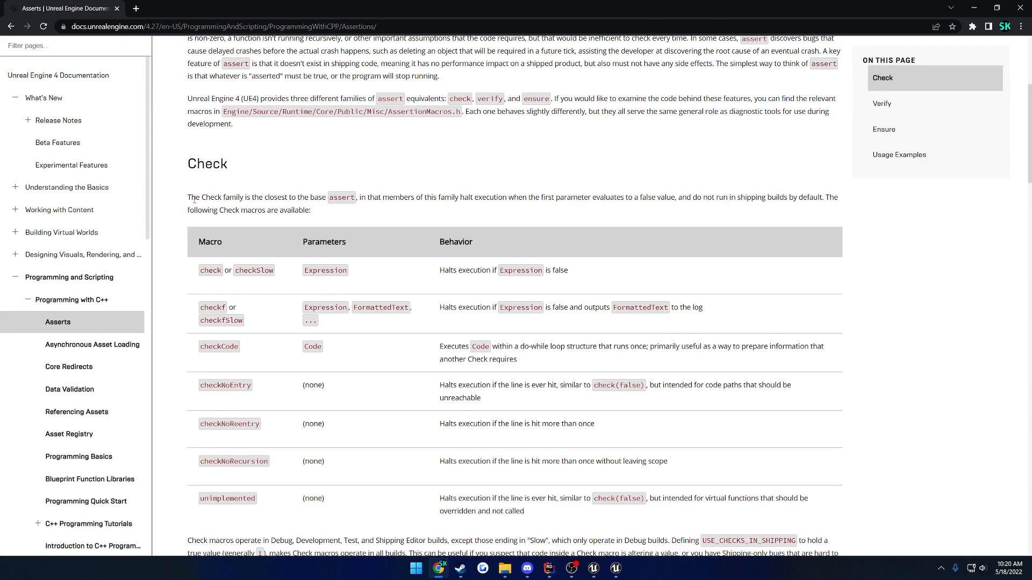
pyautogui.moveTo(237, 176)
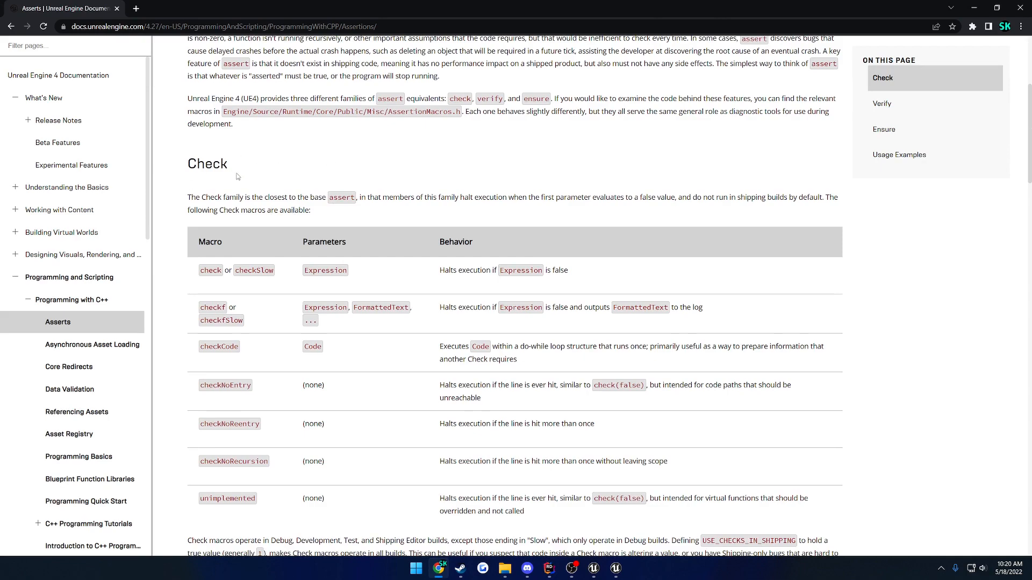
pyautogui.moveTo(343, 238)
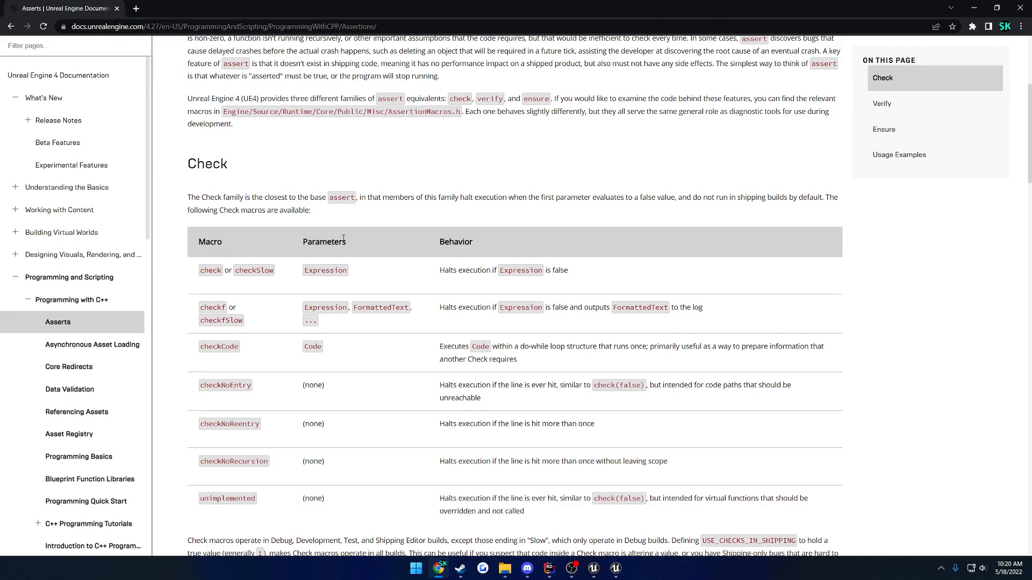
pyautogui.scroll(-3)
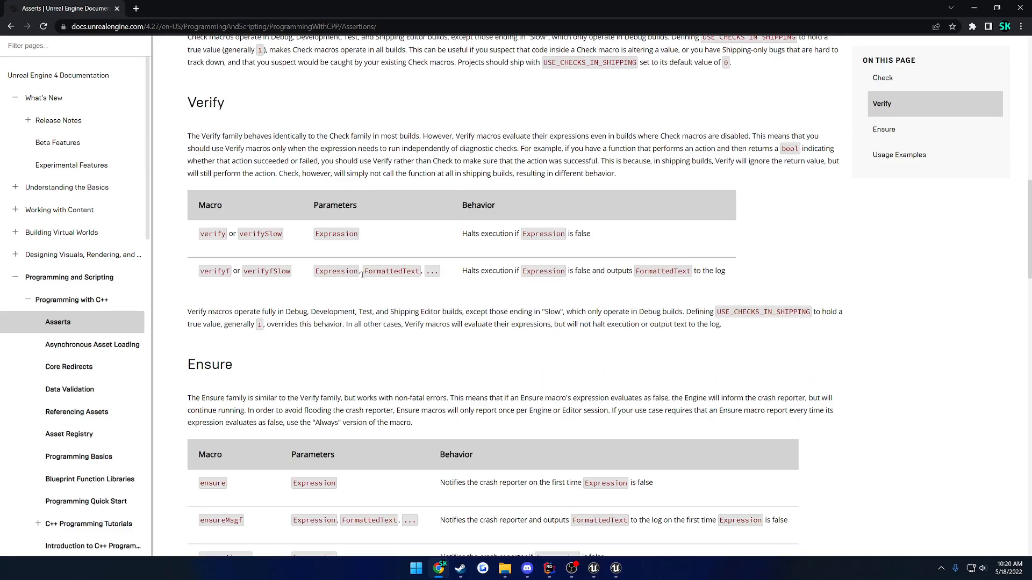
pyautogui.scroll(-3)
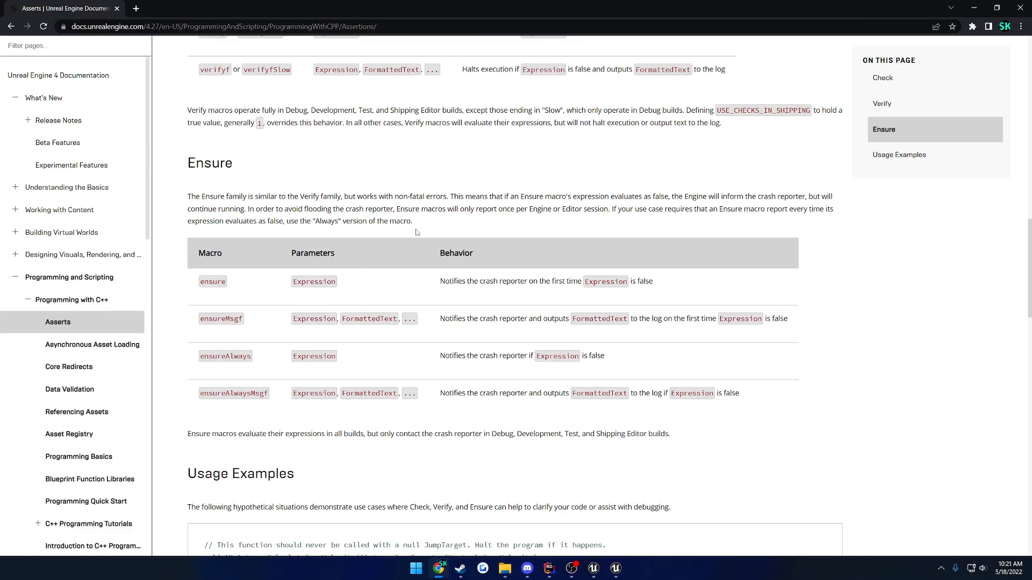
pyautogui.scroll(3)
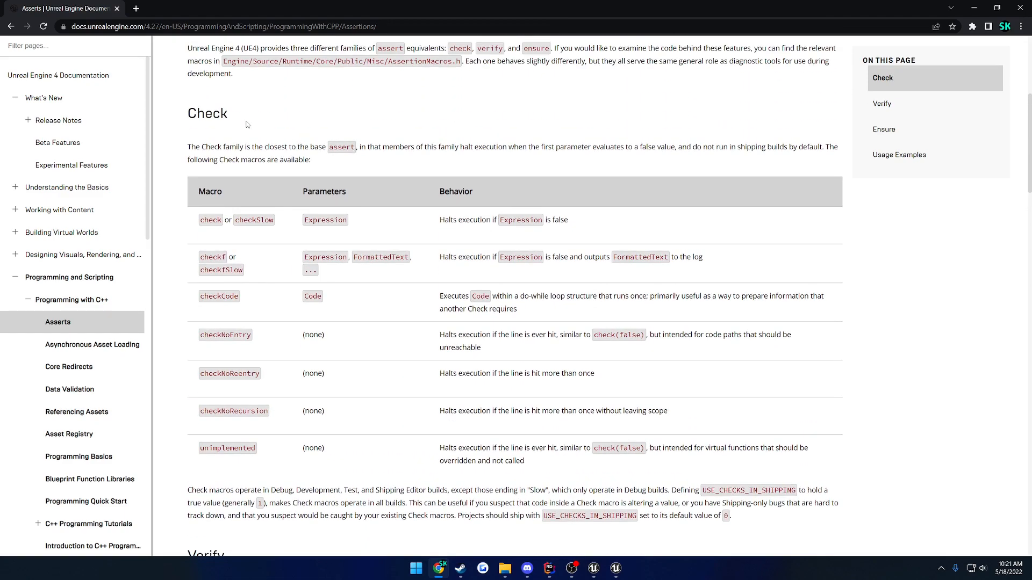
pyautogui.moveTo(246, 125)
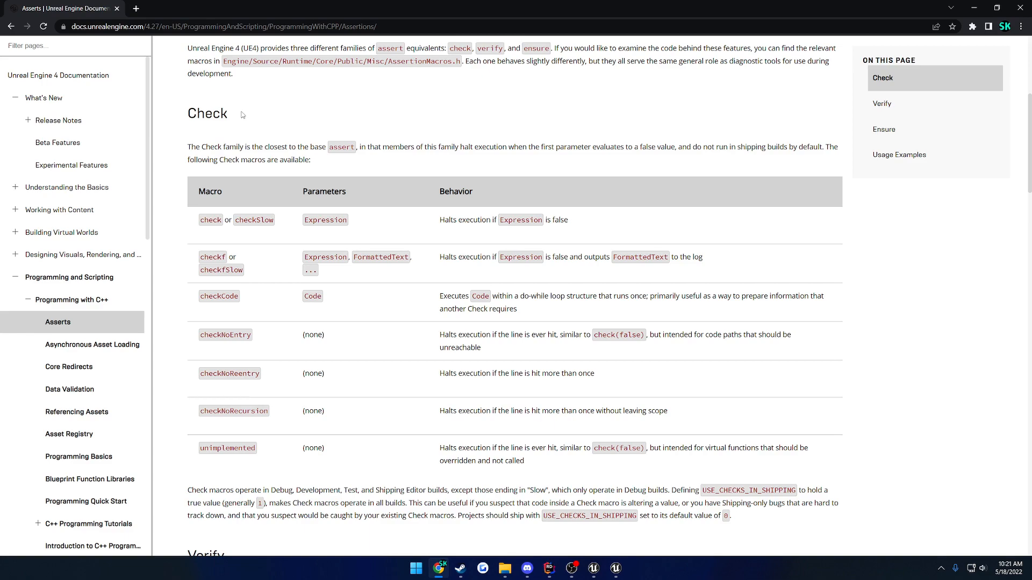
pyautogui.moveTo(700, 492)
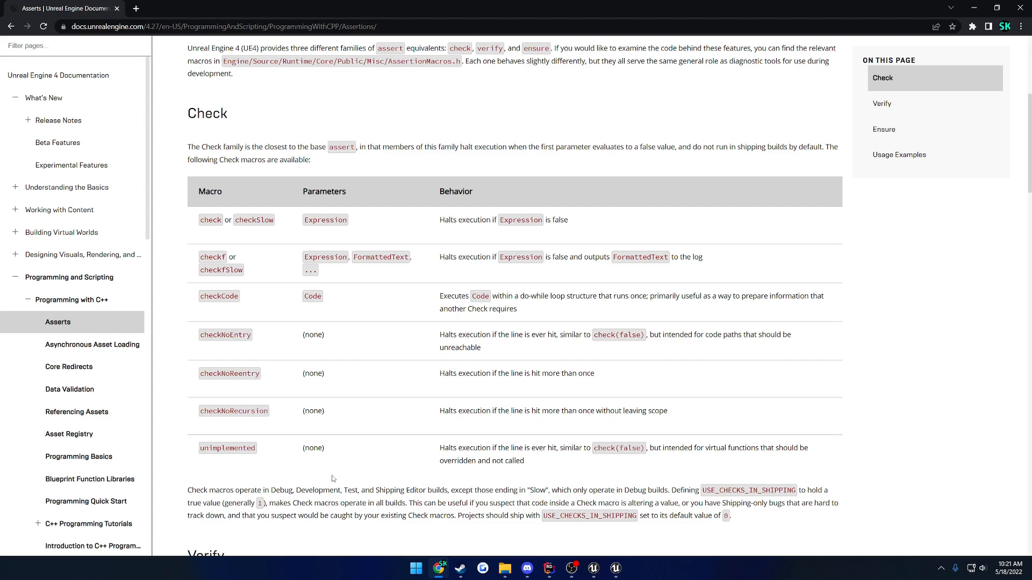
pyautogui.moveTo(346, 472)
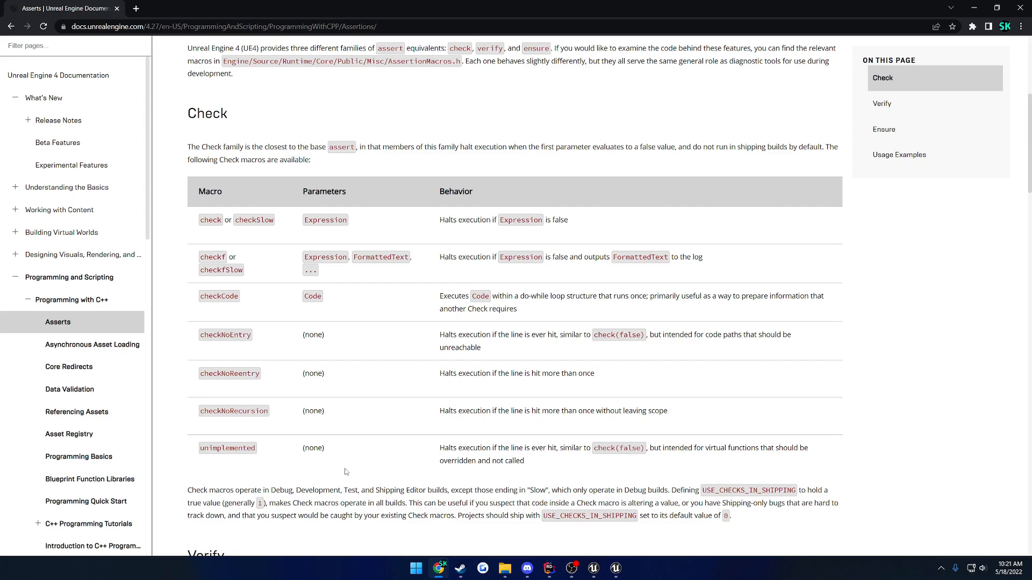
pyautogui.scroll(-3)
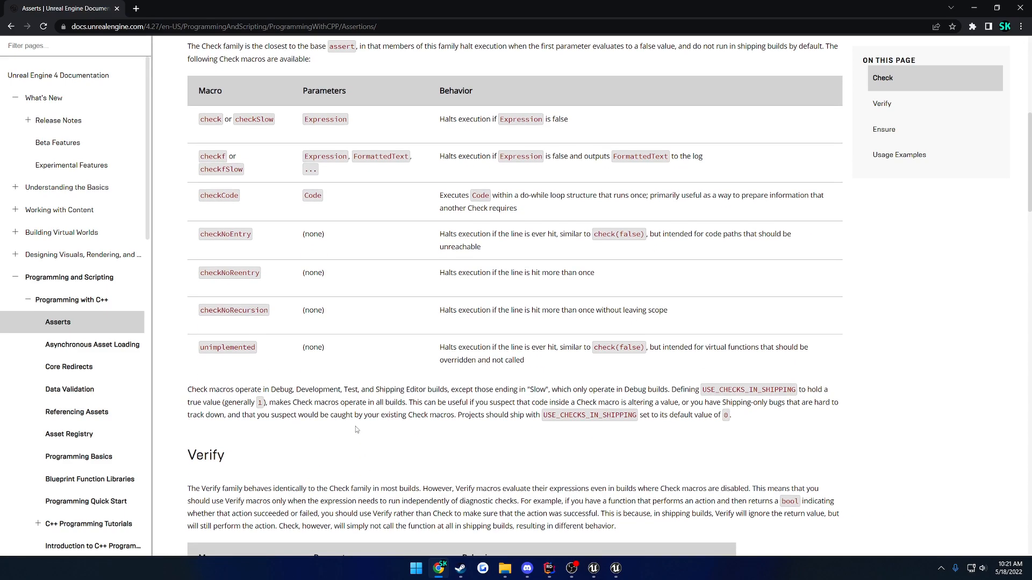
pyautogui.scroll(-3)
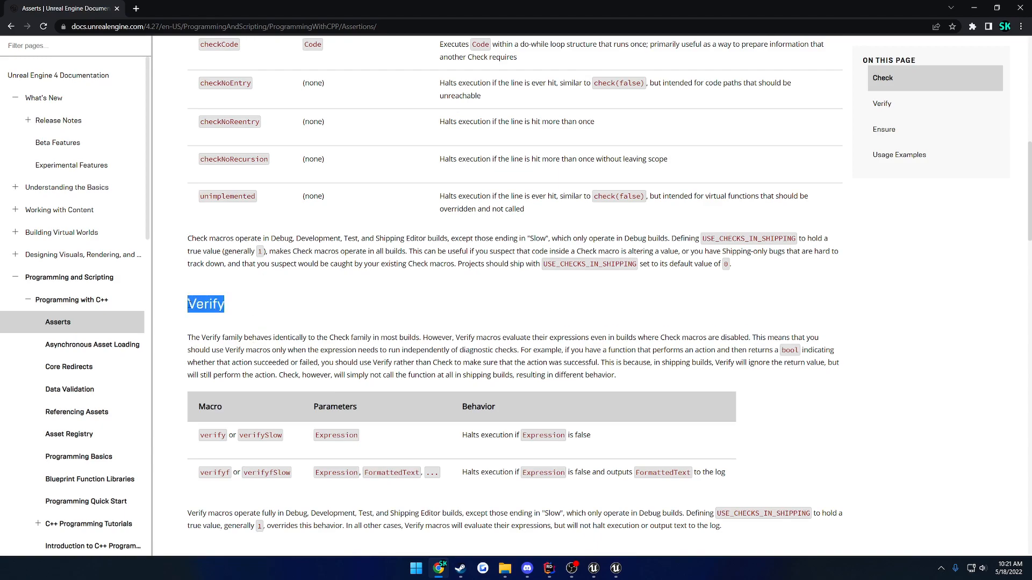
pyautogui.scroll(3)
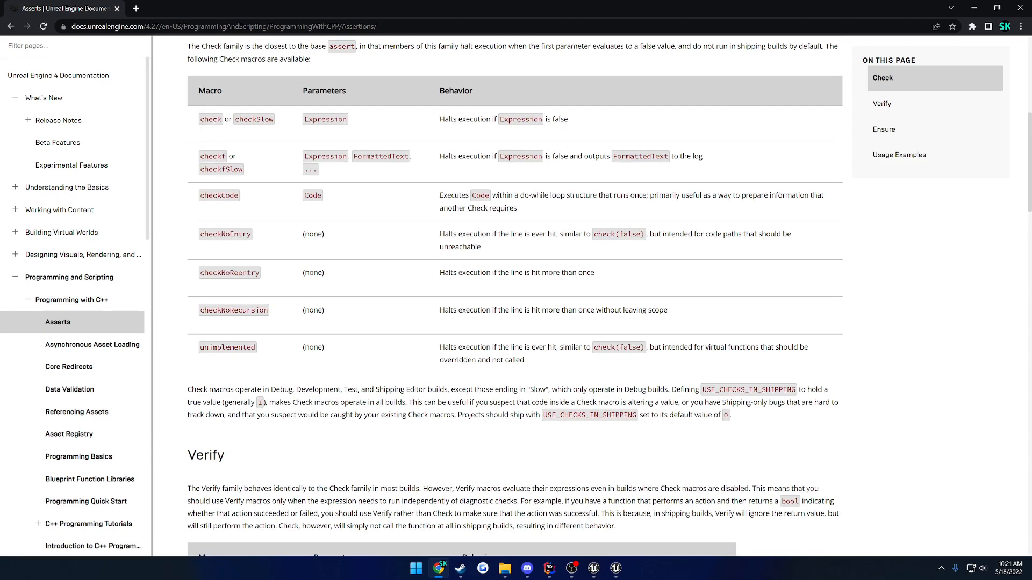
pyautogui.scroll(-3)
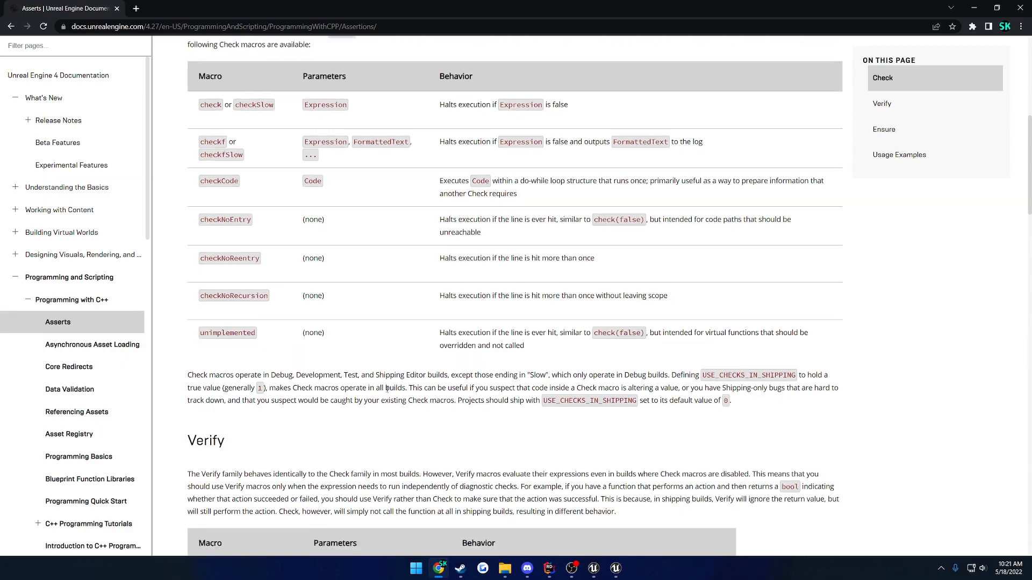
pyautogui.scroll(-3)
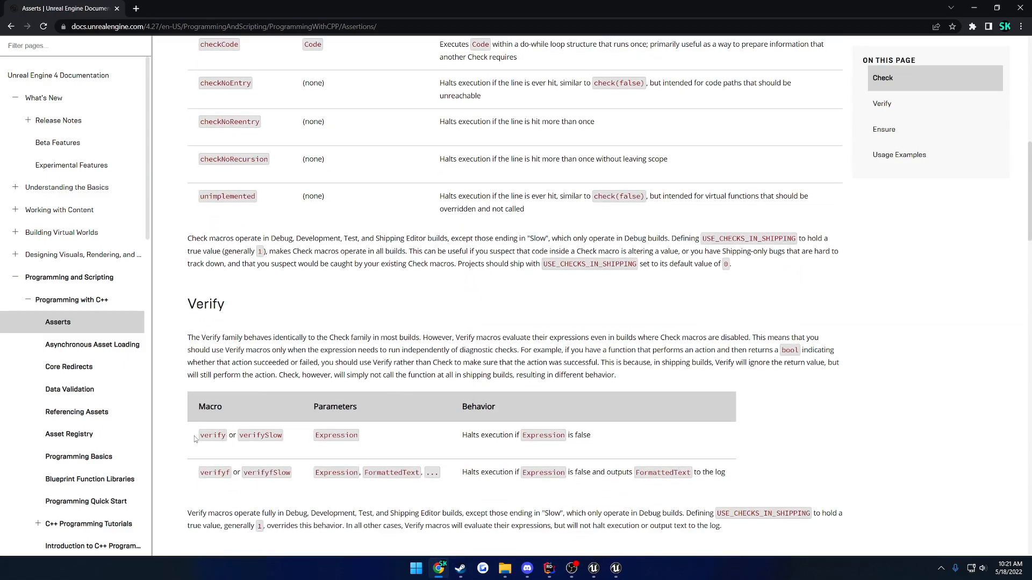
pyautogui.scroll(-3)
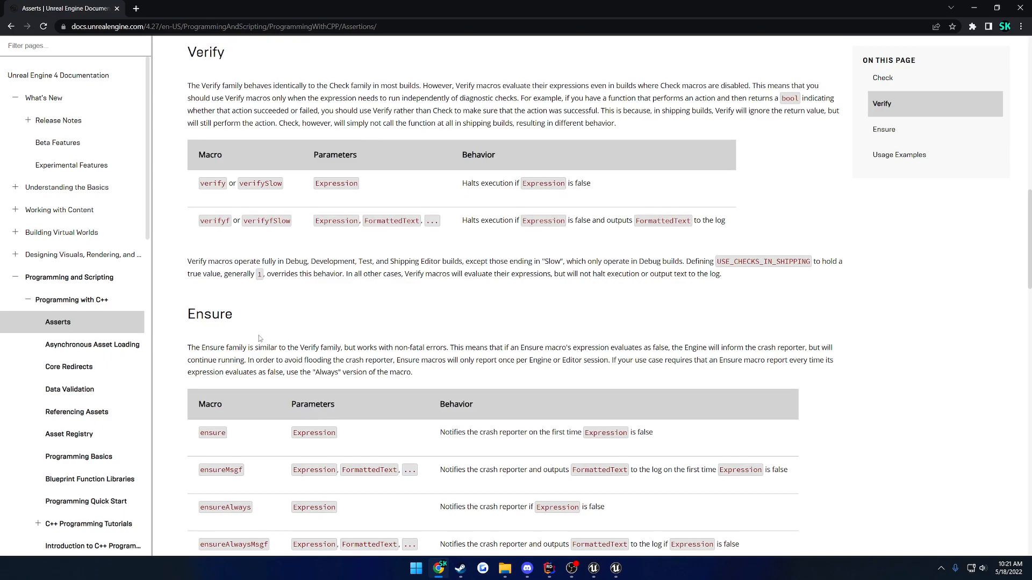
pyautogui.scroll(-3)
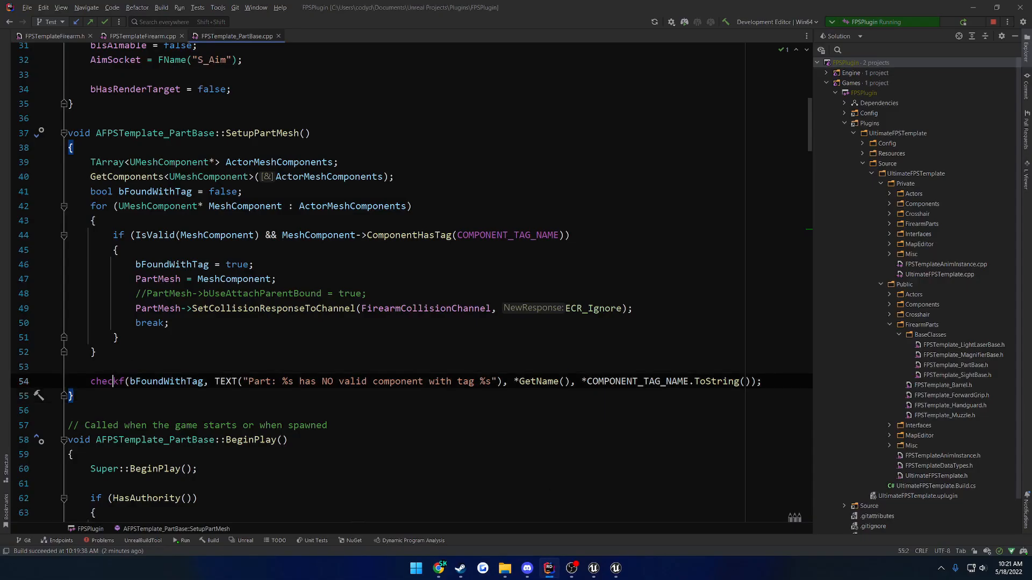
# Step: Change checkf to ensureMsgf, live-code the patch, play ShootHouse, and view the Ensure docs
pyautogui.write('ensure')
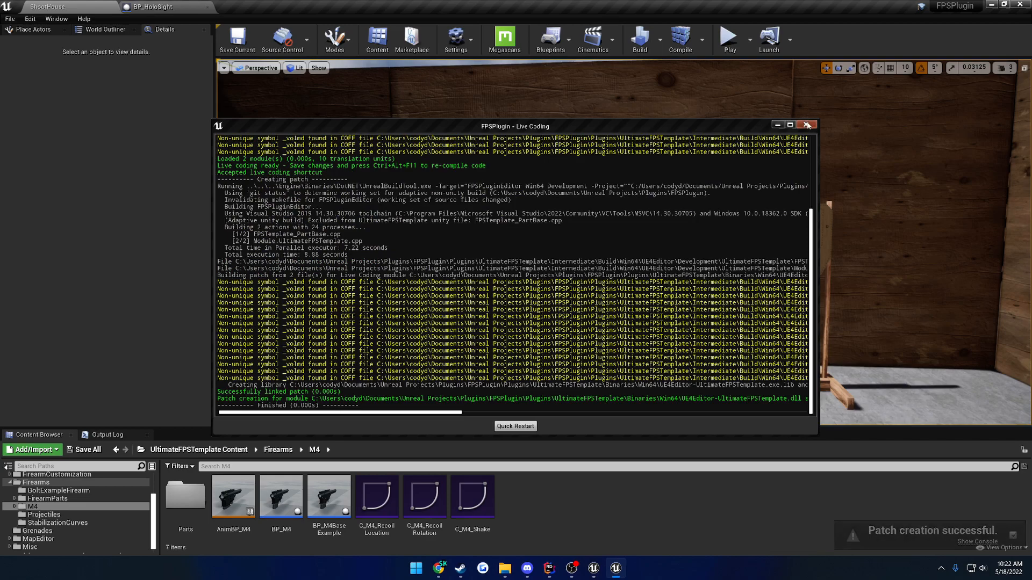
pyautogui.click(806, 125)
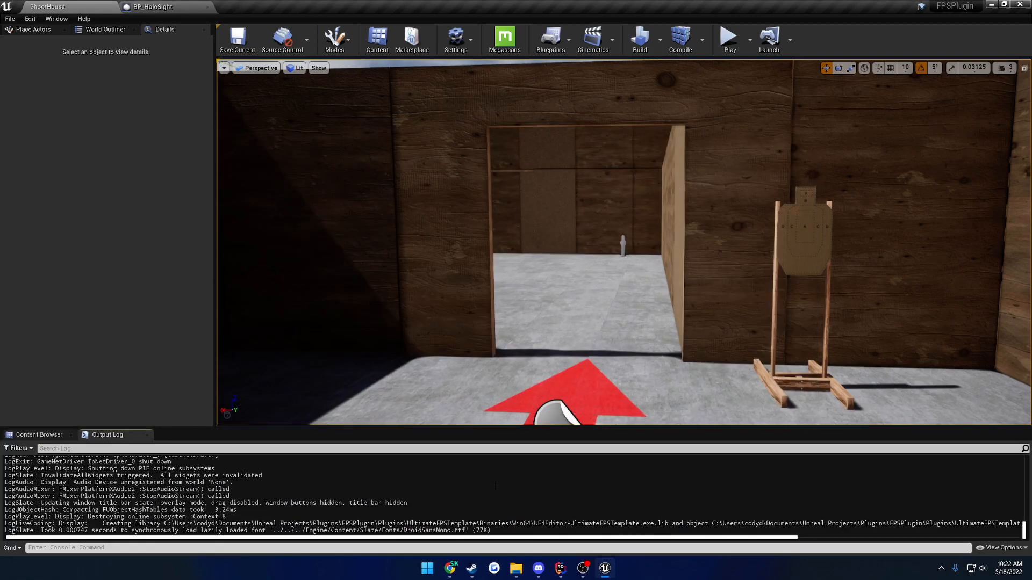
pyautogui.click(728, 38)
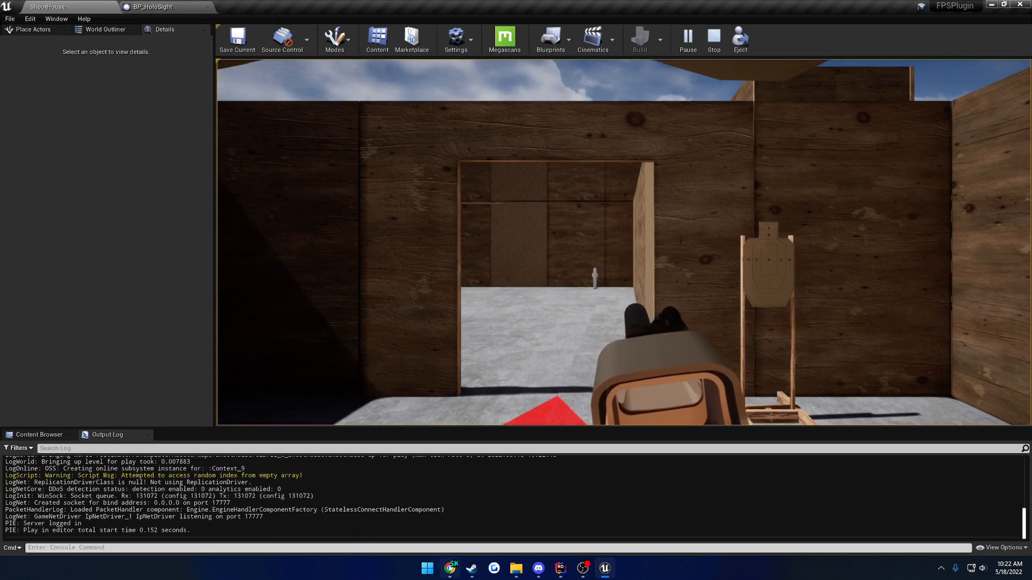
pyautogui.click(582, 568)
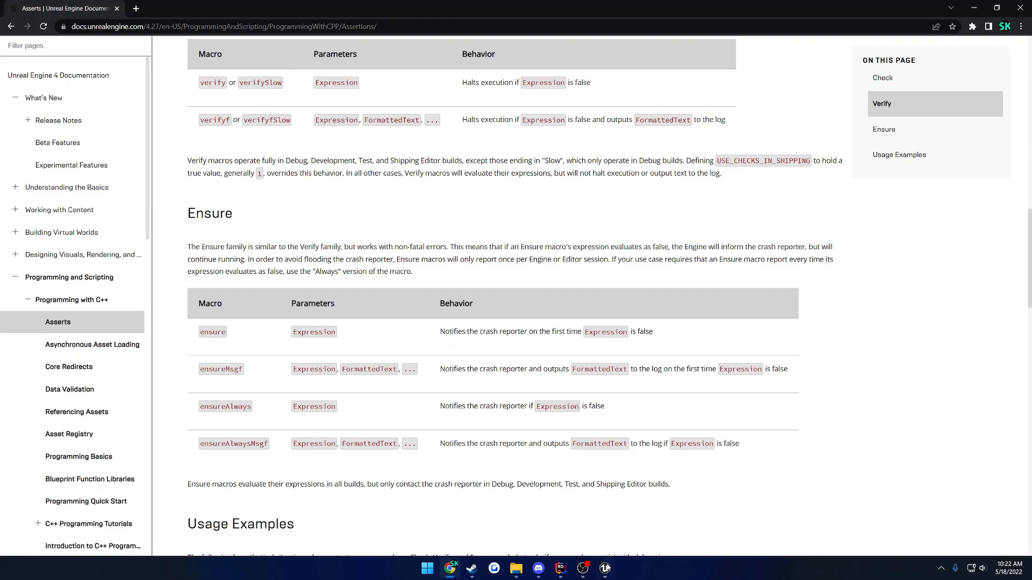
# Step: Revisit the ensureMsgf line, then check BP_HoloSight's component tags in its Viewport
pyautogui.click(603, 568)
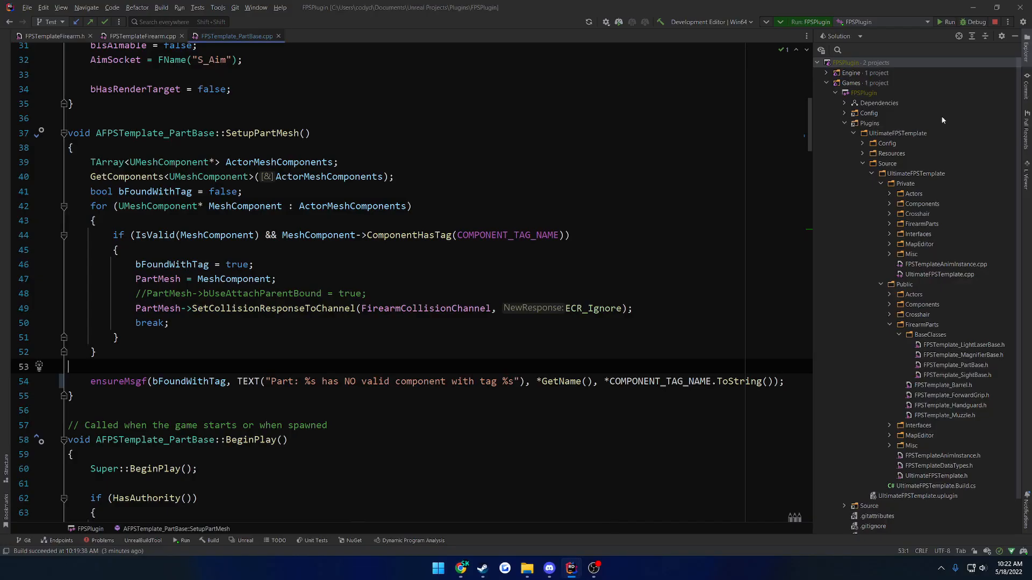
pyautogui.click(212, 540)
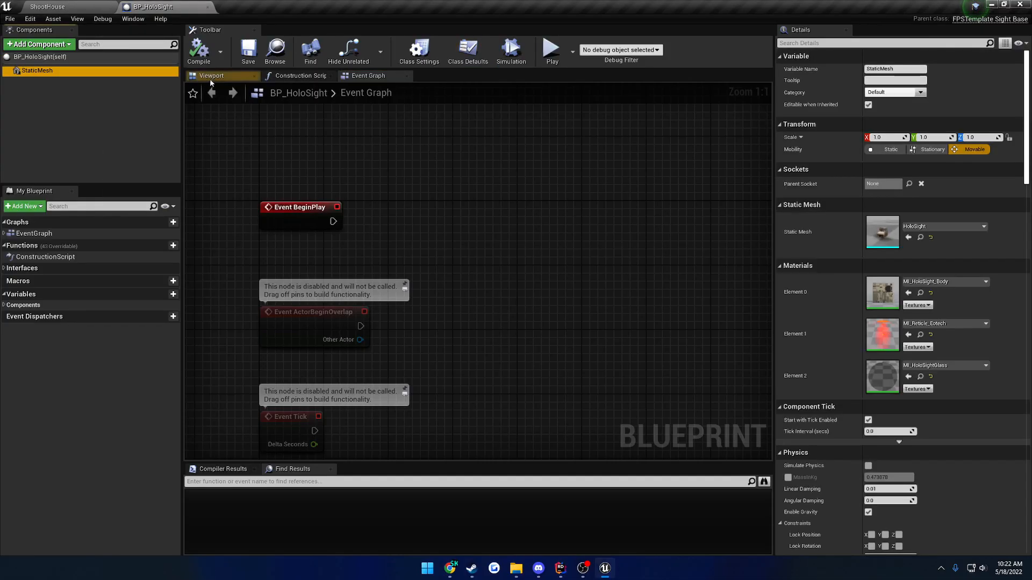
pyautogui.click(211, 75)
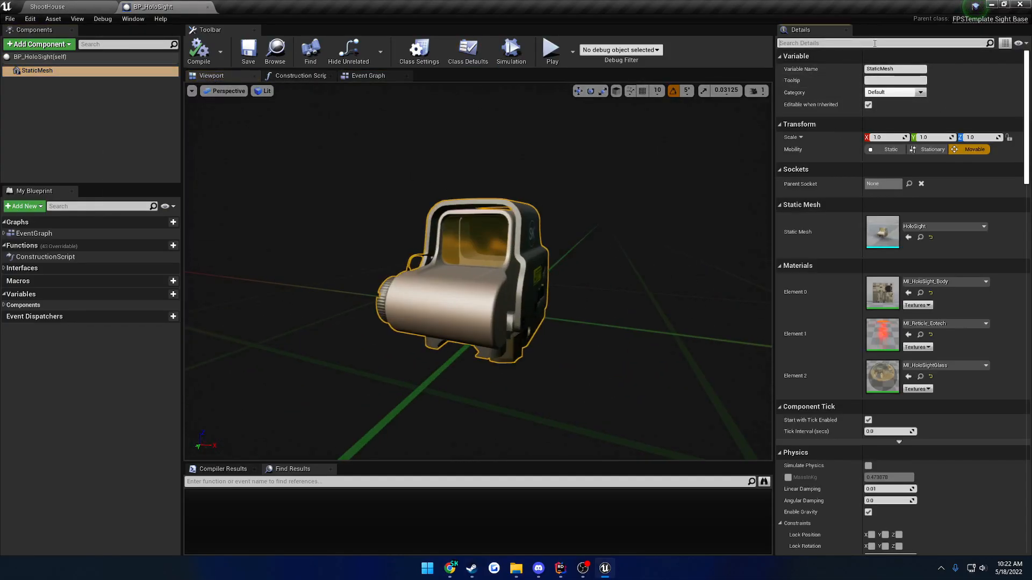
pyautogui.write('tag')
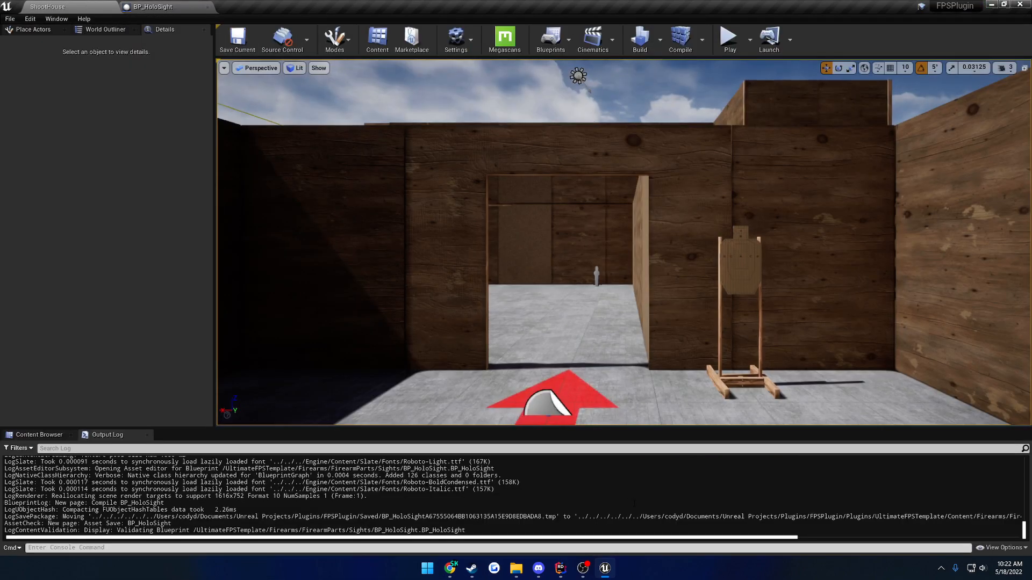
# Step: Play ShootHouse, read the ensureMsgf failure for BP_HoloSight_C_0 in the log, then stop
pyautogui.click(729, 38)
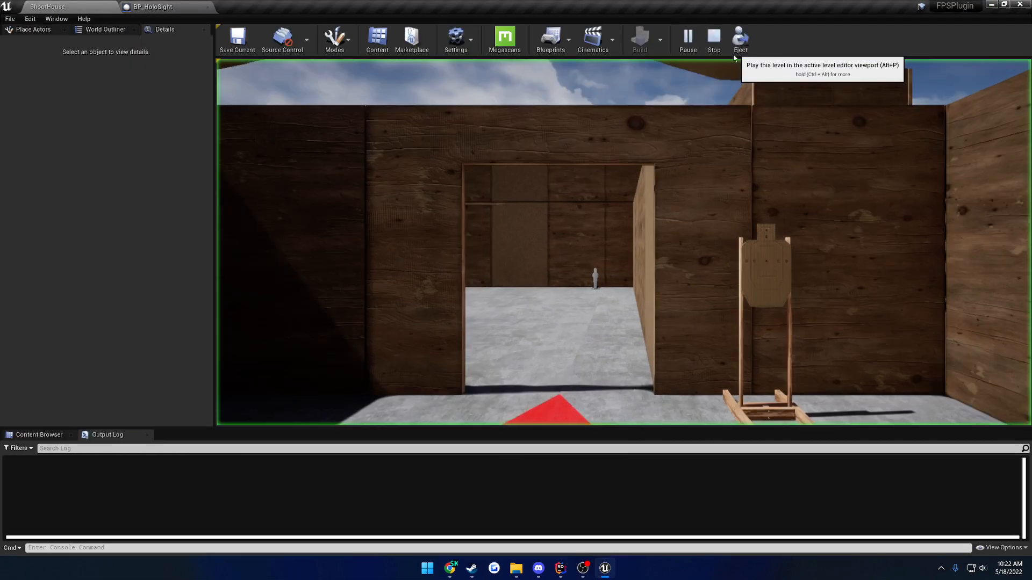
pyautogui.moveTo(627, 253)
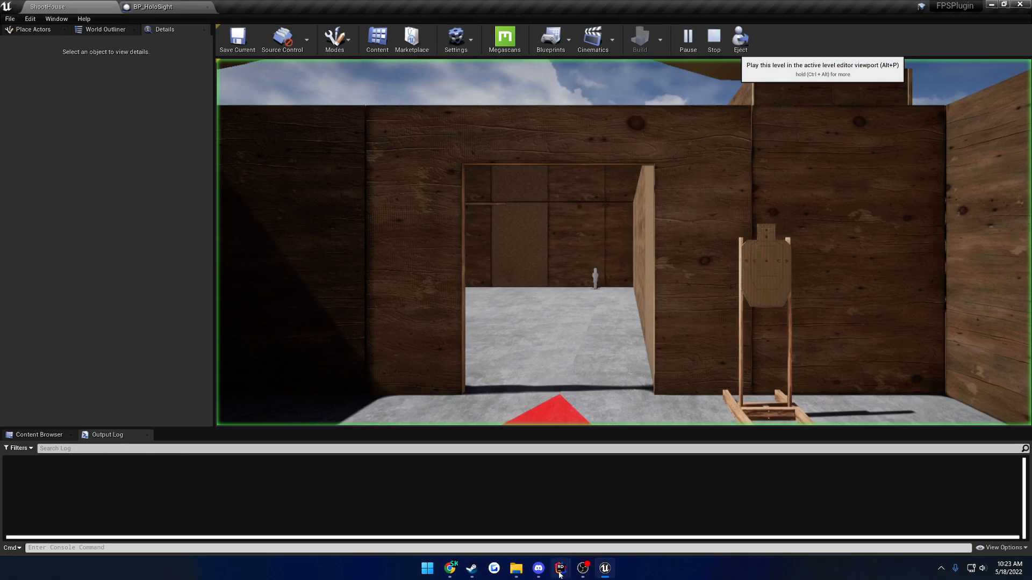
pyautogui.click(581, 568)
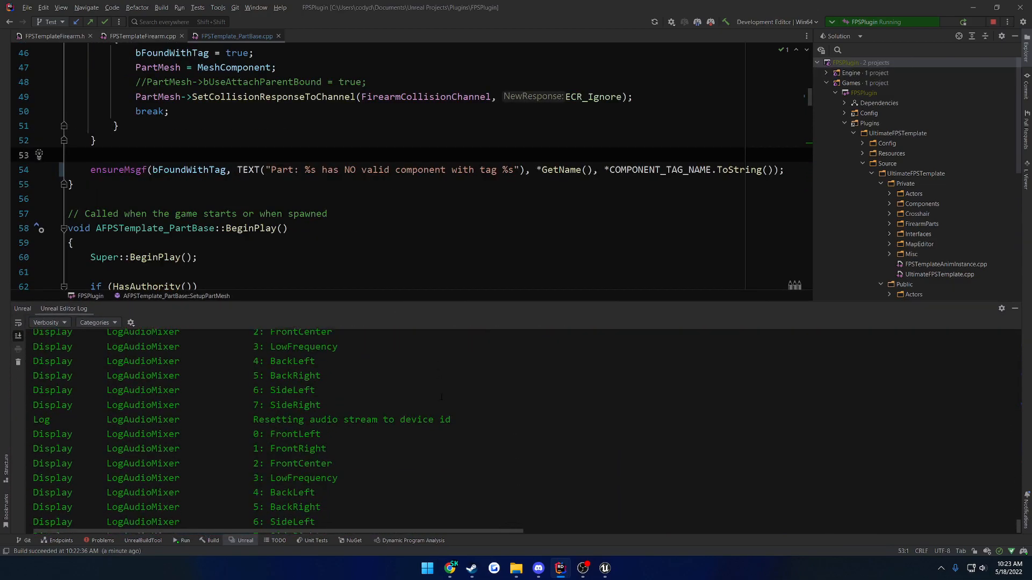
pyautogui.click(602, 568)
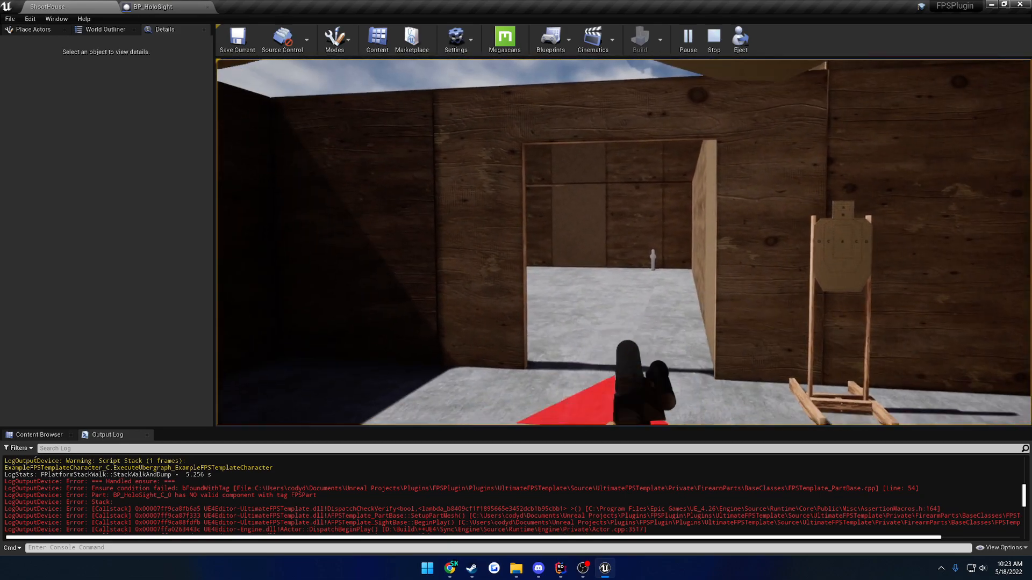
pyautogui.click(712, 39)
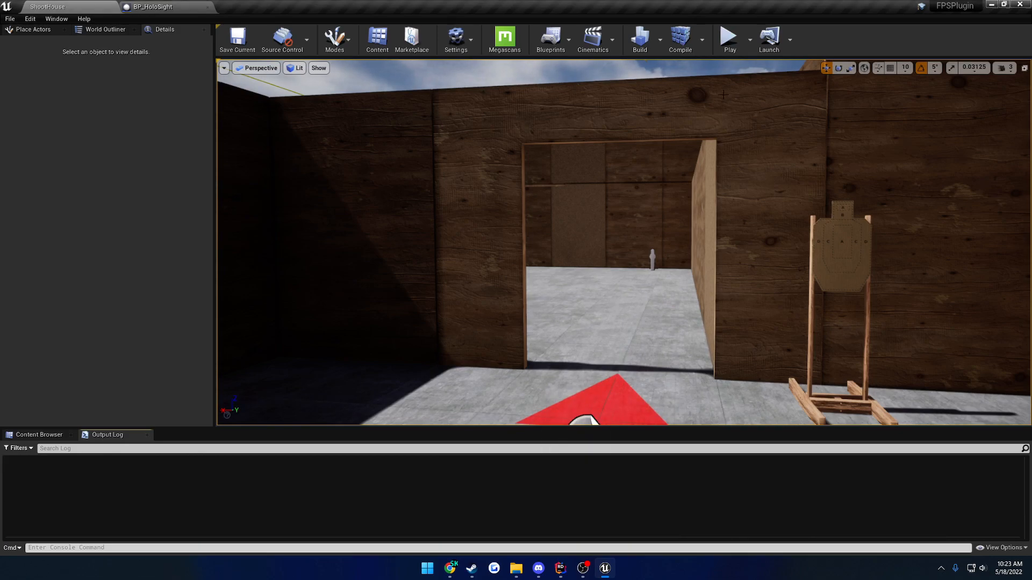
# Step: Play the level once more, scroll the log, and stop the session
pyautogui.click(729, 38)
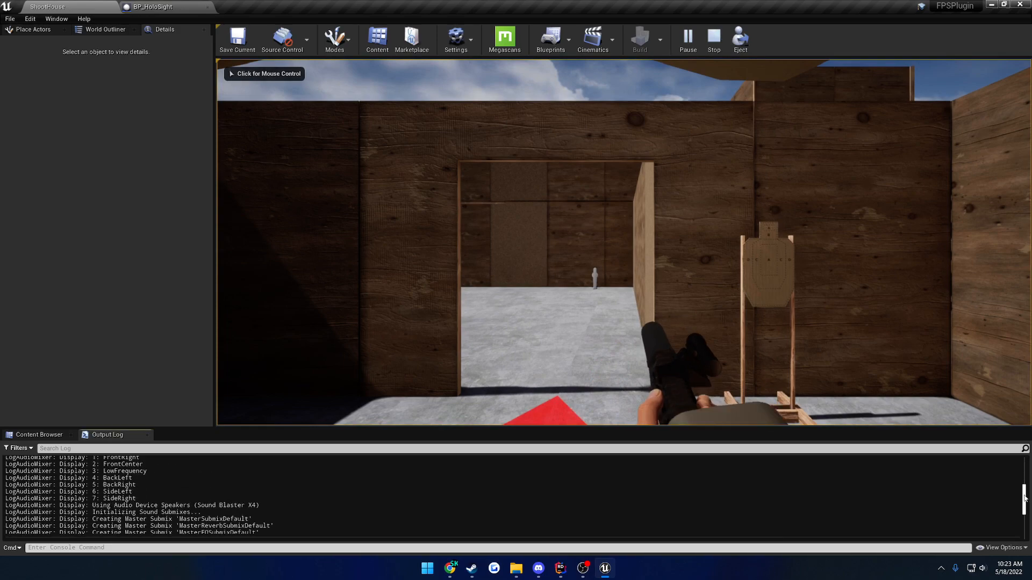
pyautogui.scroll(-3)
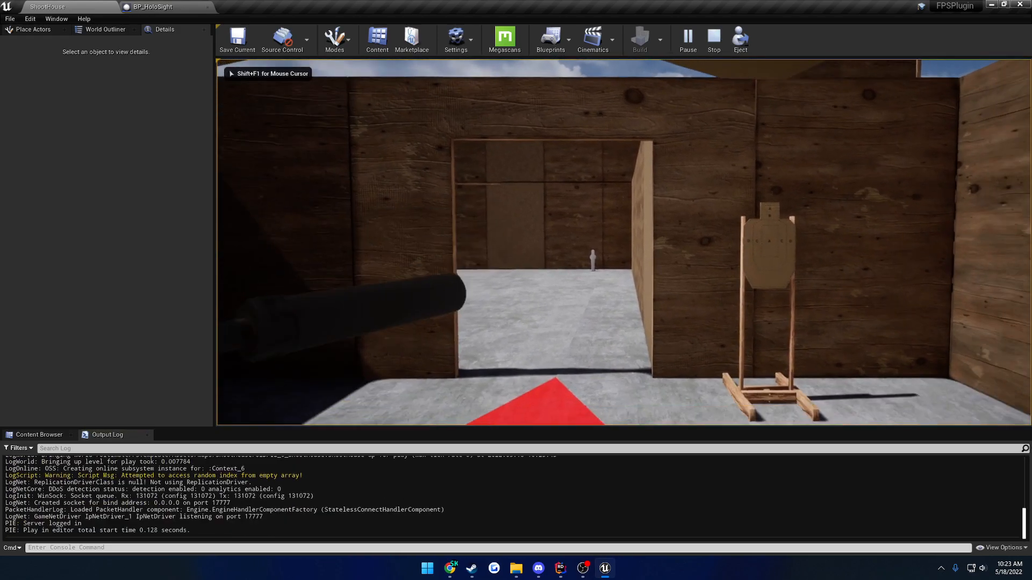
pyautogui.click(713, 38)
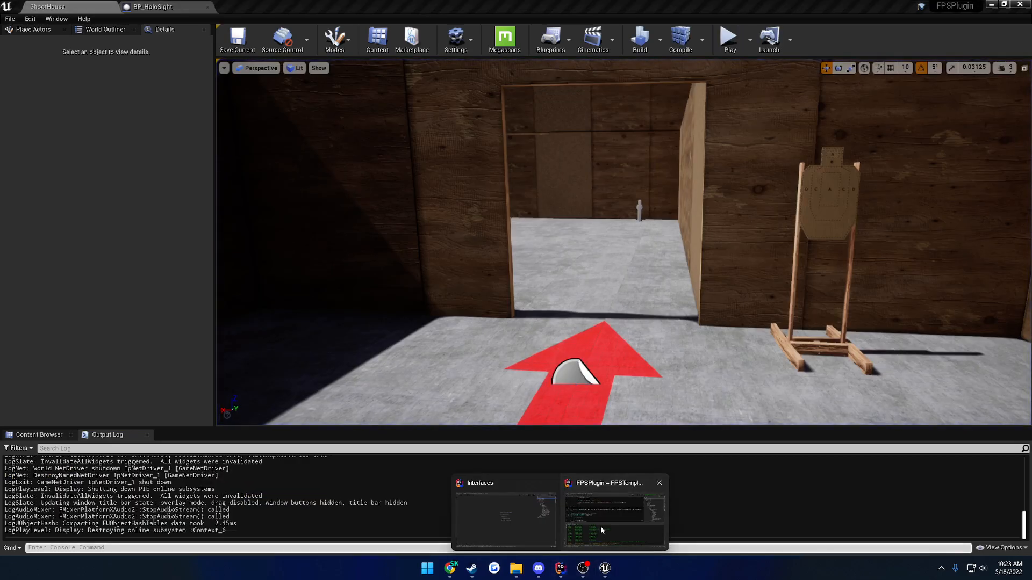
# Step: Read the Behavior column of the Ensure macro table on the Asserts page
pyautogui.click(450, 568)
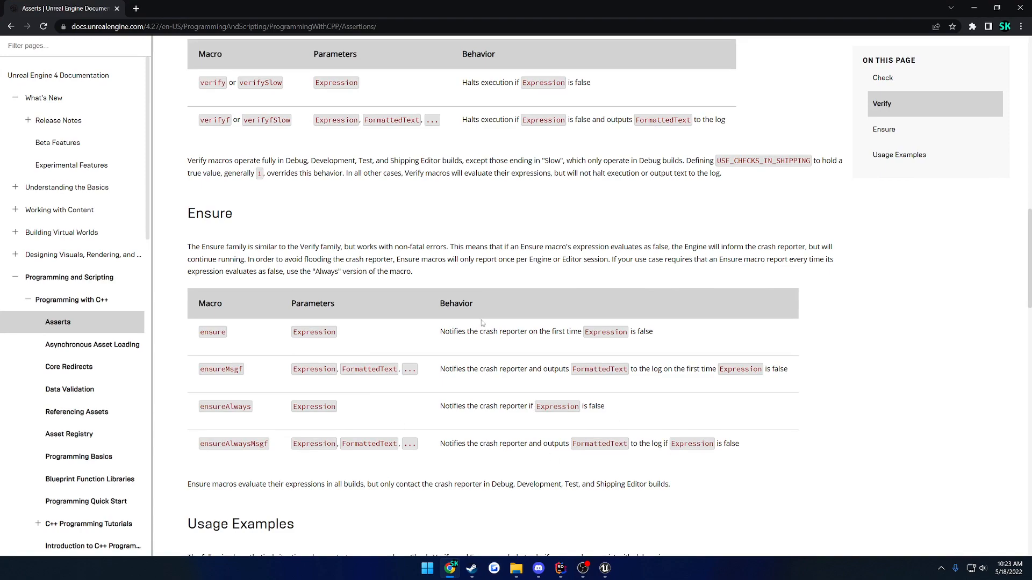
pyautogui.doubleClick(455, 303)
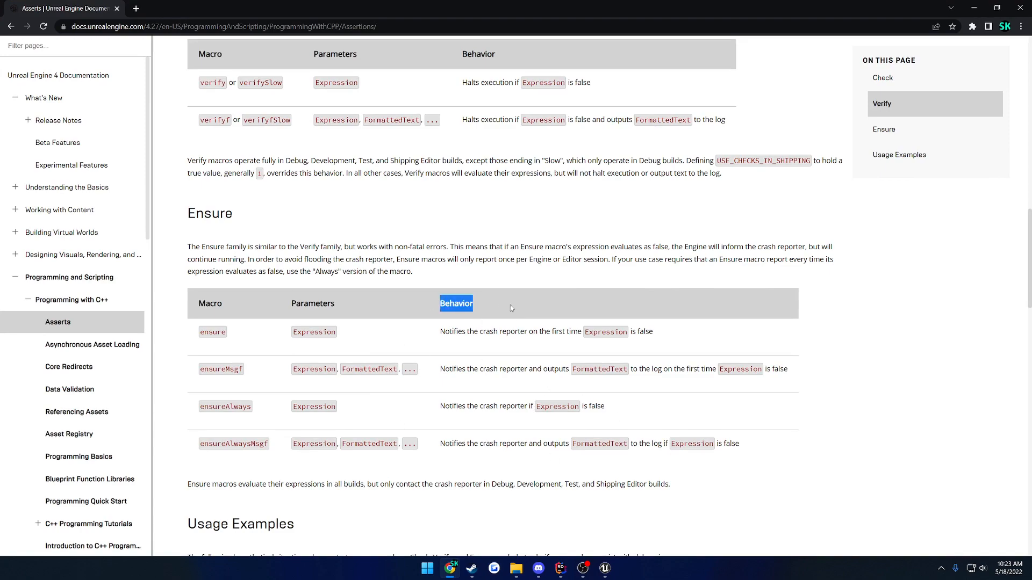
pyautogui.click(549, 379)
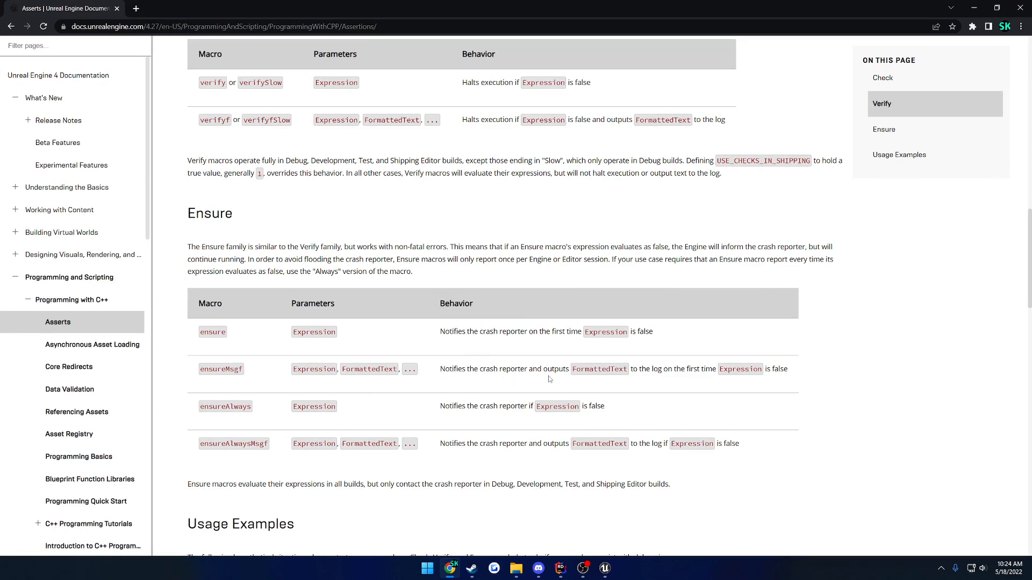
pyautogui.moveTo(666, 373)
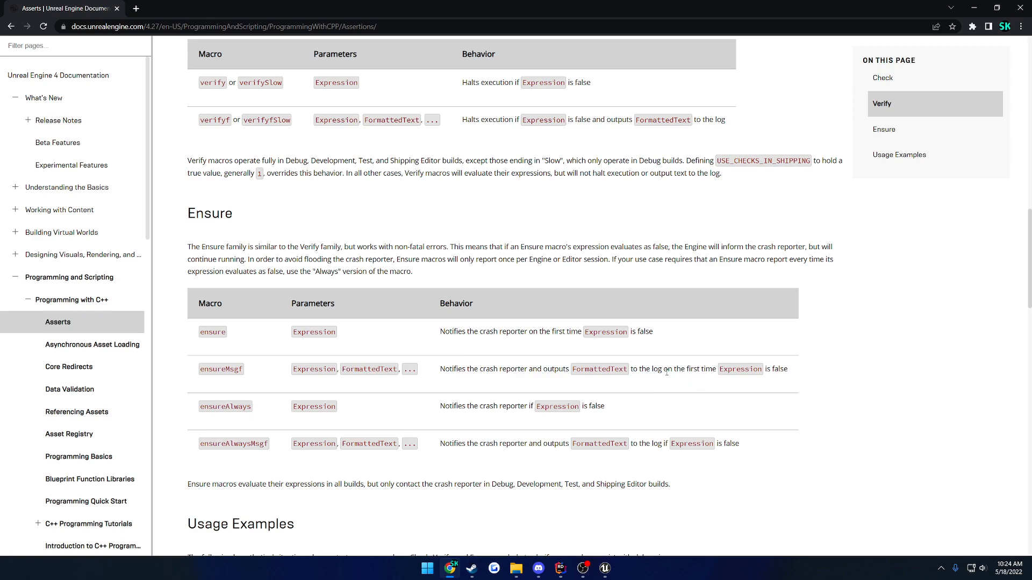
pyautogui.moveTo(786, 369)
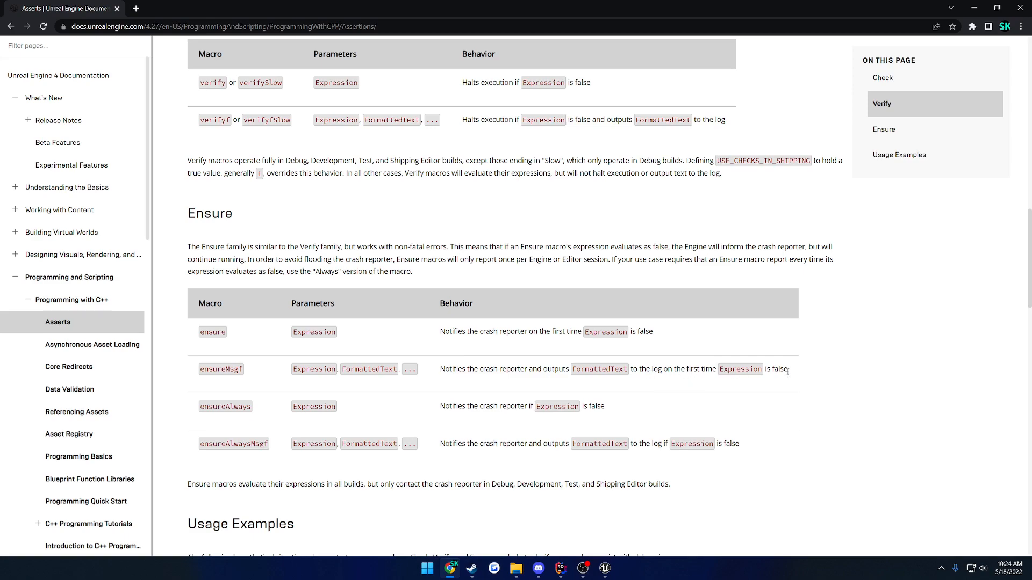
pyautogui.moveTo(630, 349)
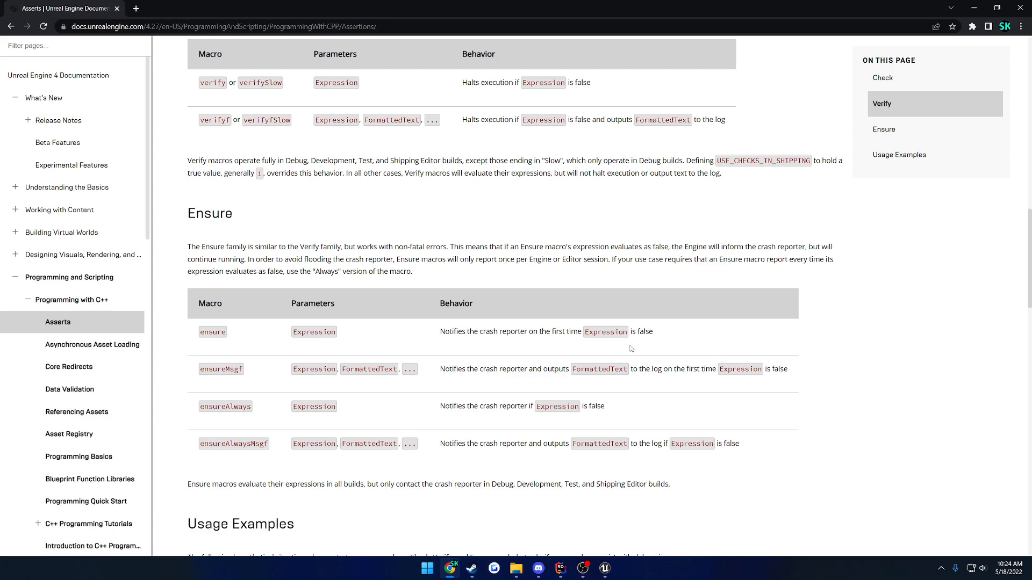
pyautogui.moveTo(296, 425)
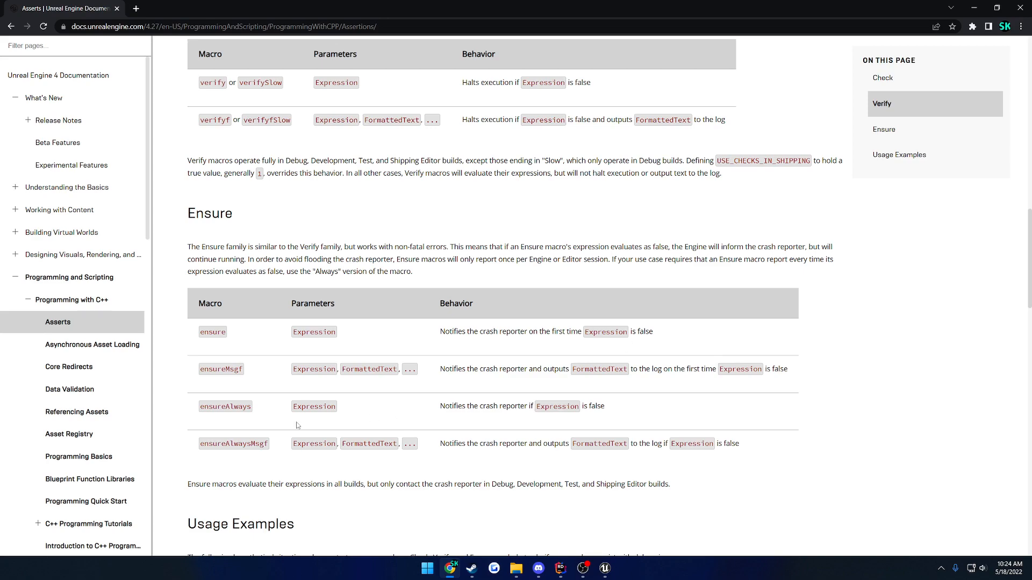
pyautogui.moveTo(287, 450)
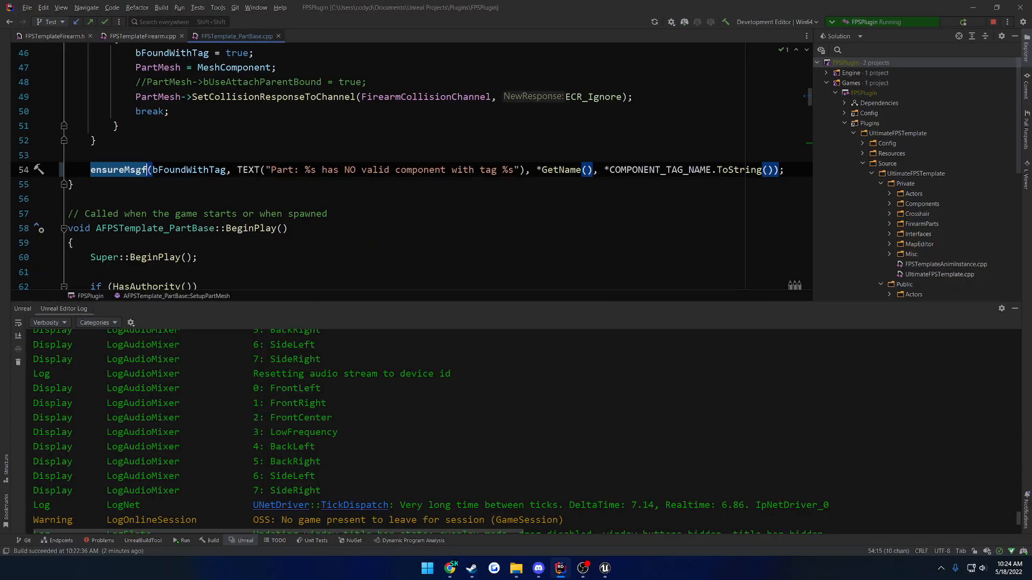
# Step: Change the line-54 missing-tag assertion to ensureAlwaysMsgf, then to checkf, and return to the editor
pyautogui.write('Always')
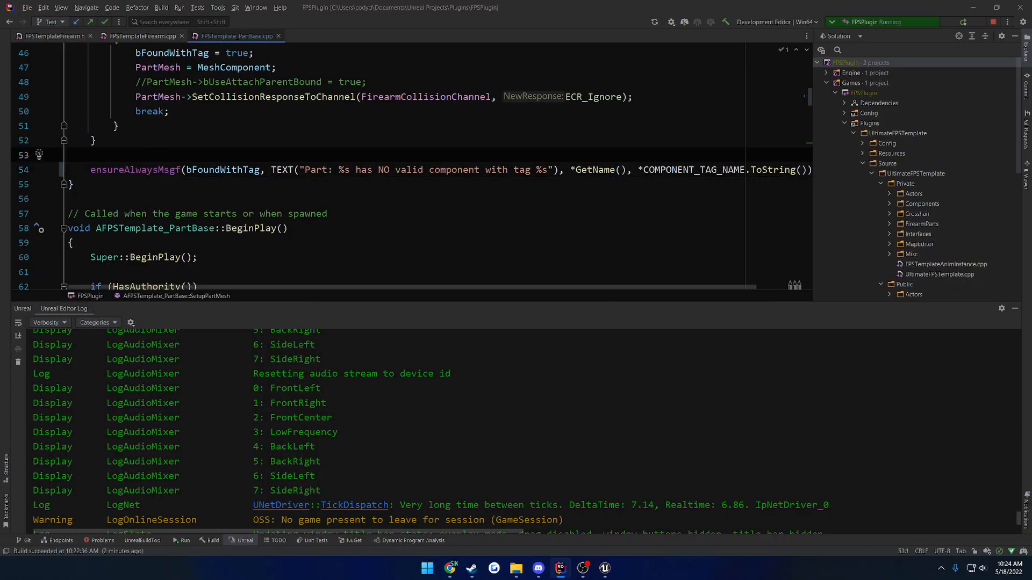
pyautogui.scroll(3)
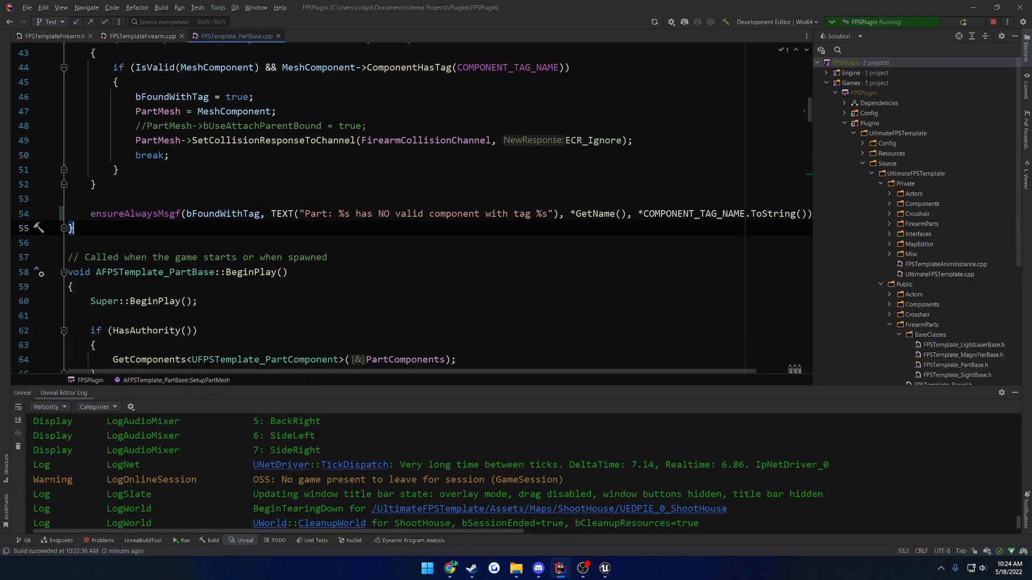
pyautogui.write('checkf')
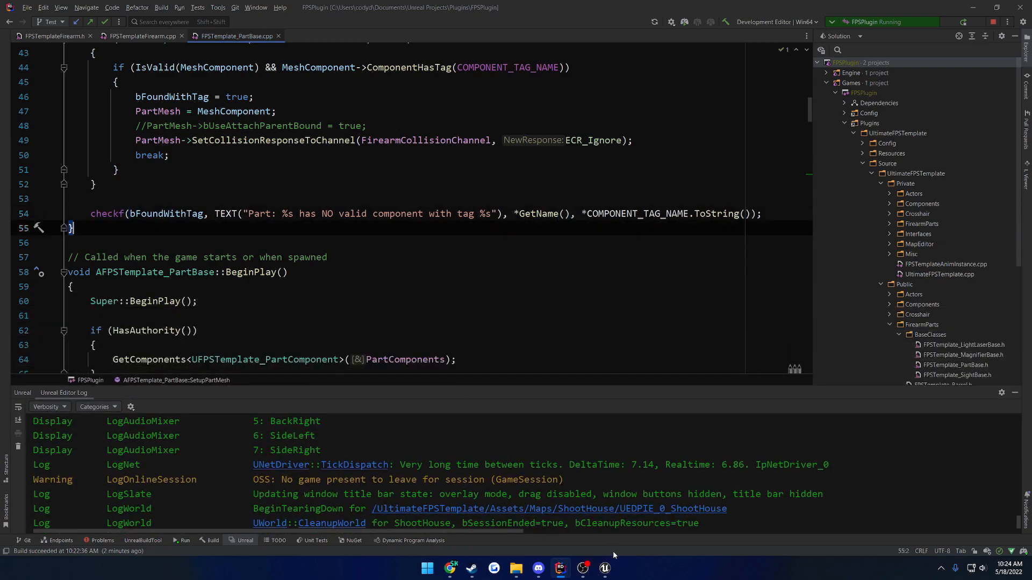
pyautogui.click(604, 568)
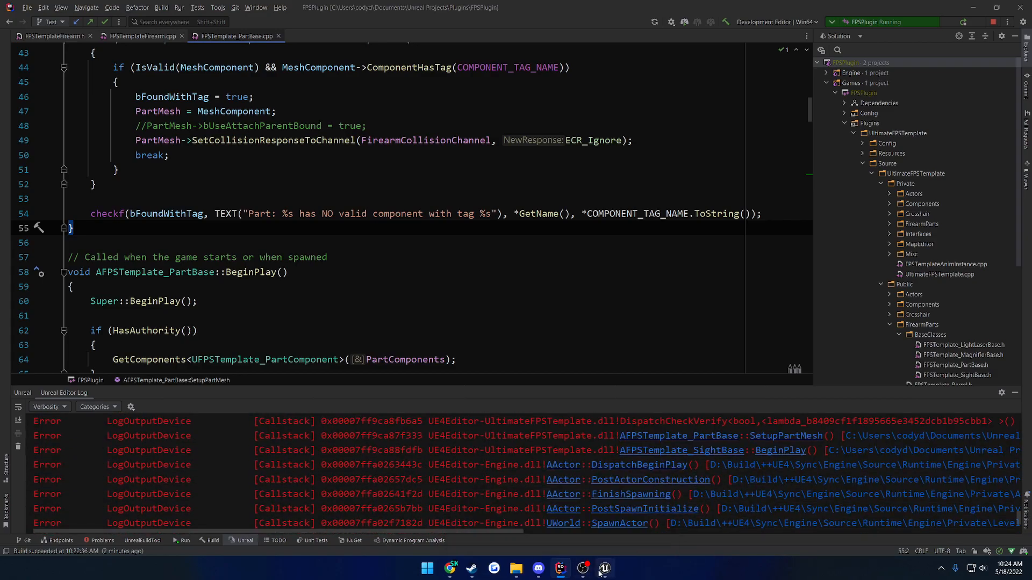
# Step: Add the FPSPart component tag to BP_HoloSight's StaticMesh and play ShootHouse to verify attachment
pyautogui.click(603, 568)
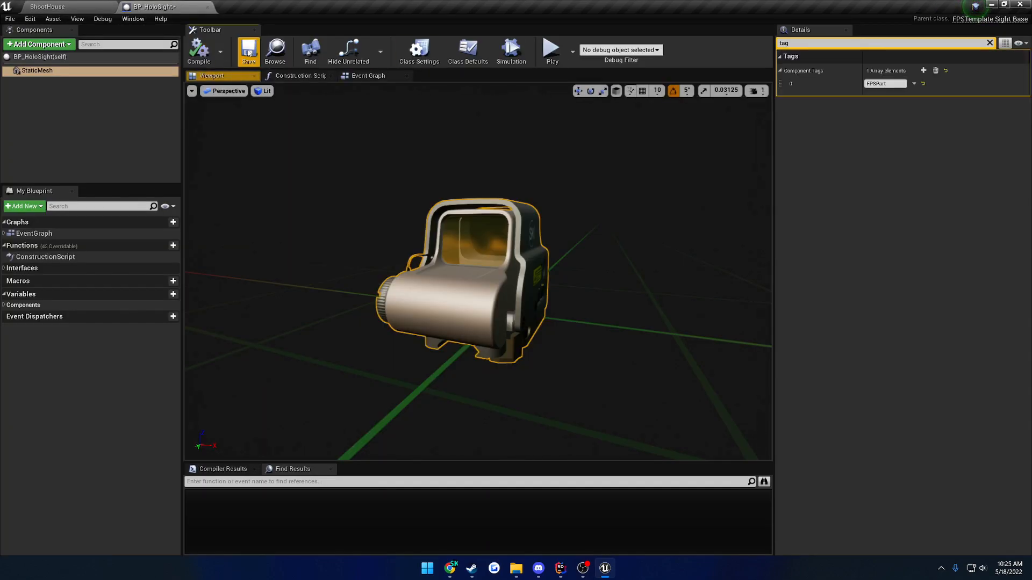
pyautogui.click(552, 47)
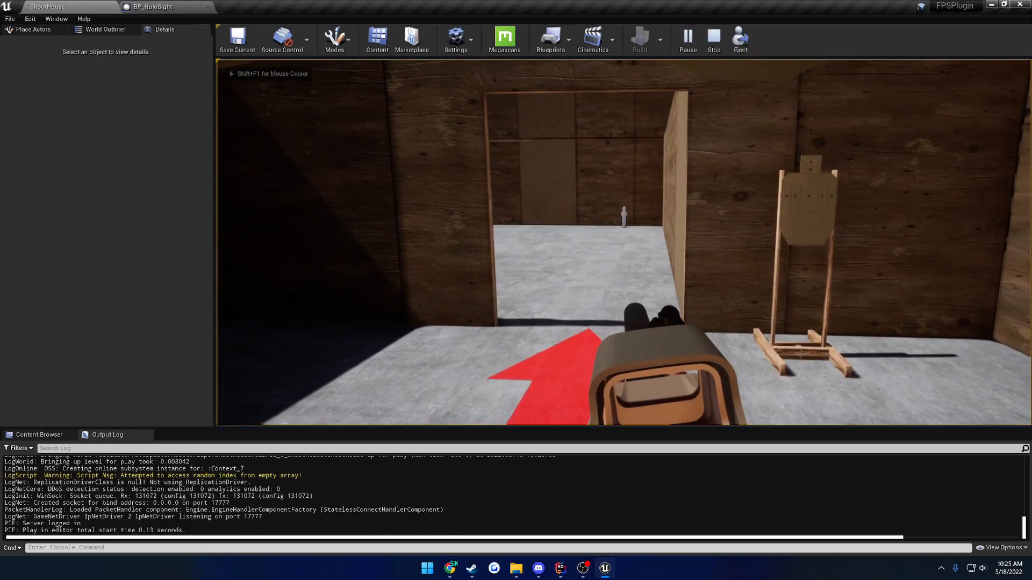
pyautogui.click(712, 38)
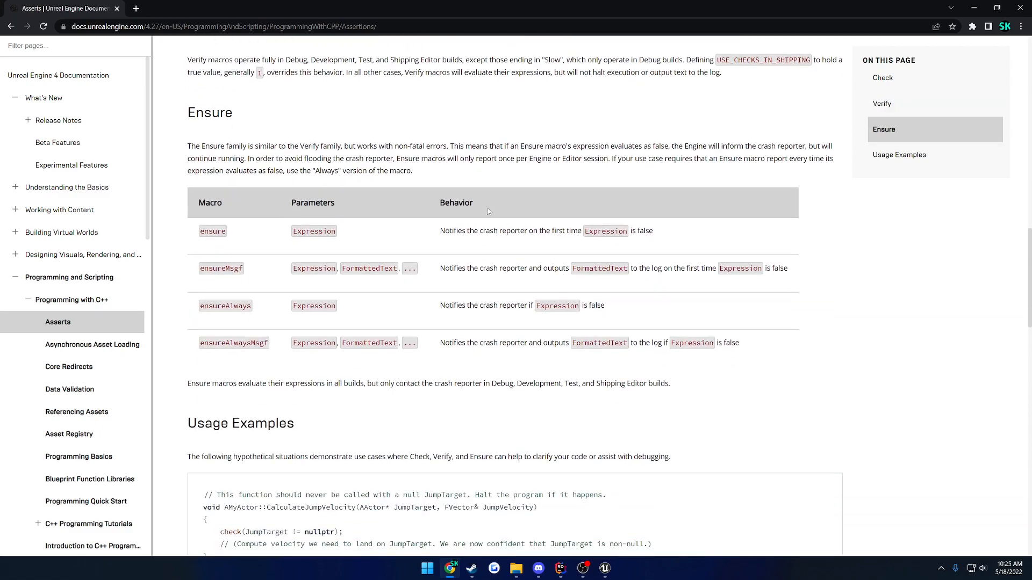
pyautogui.scroll(-3)
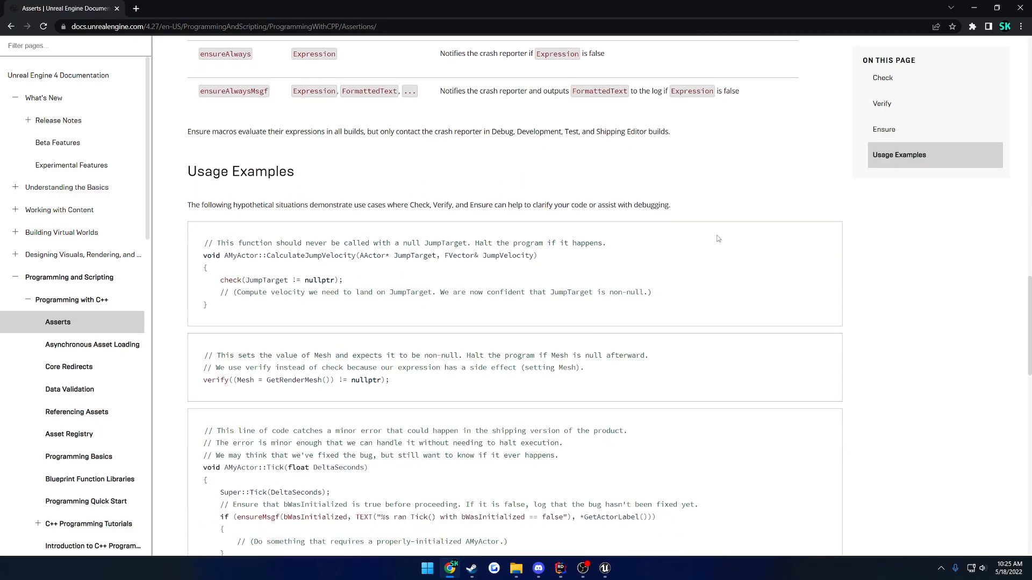
pyautogui.scroll(-3)
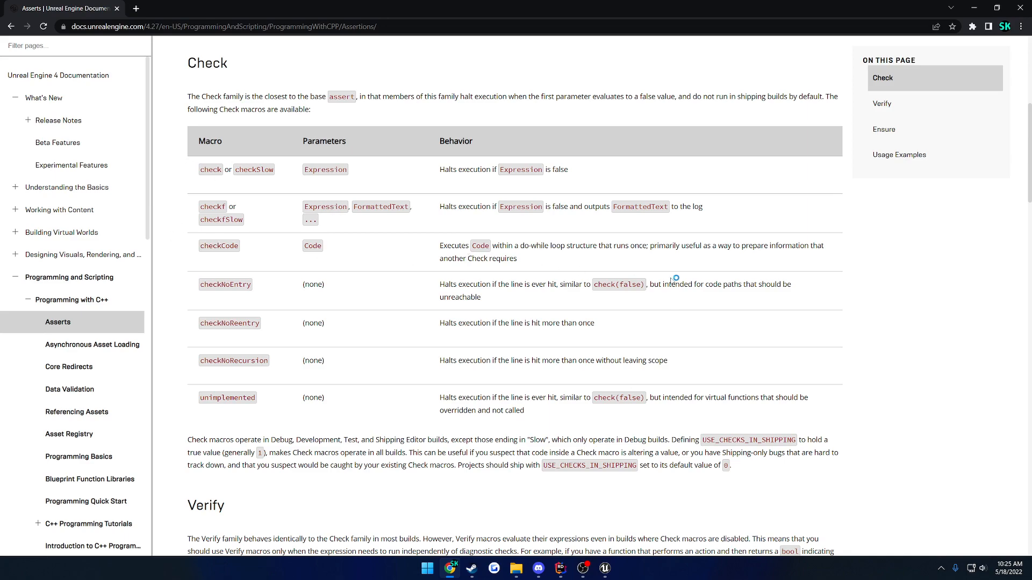
pyautogui.moveTo(686, 302)
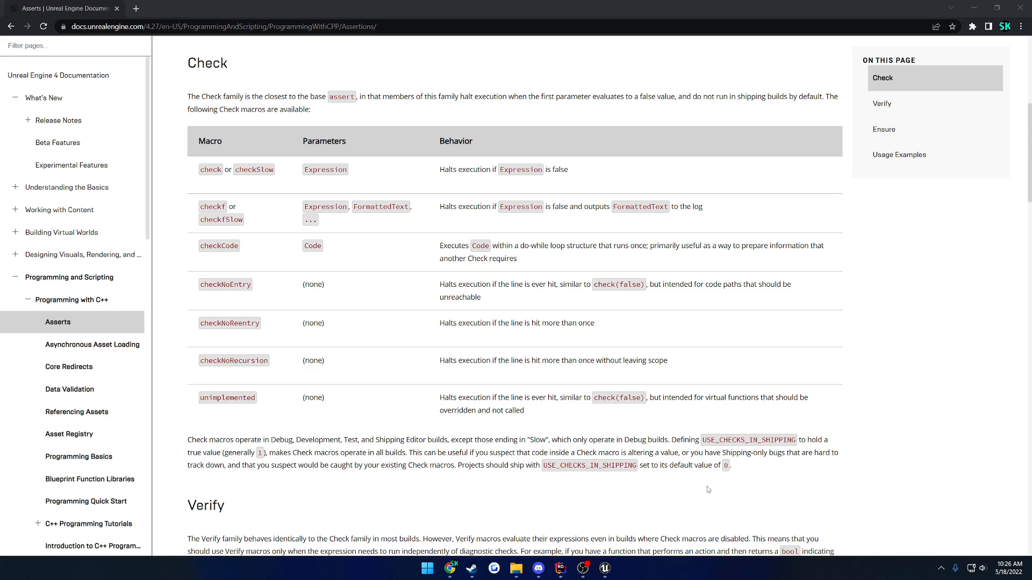
pyautogui.moveTo(597, 427)
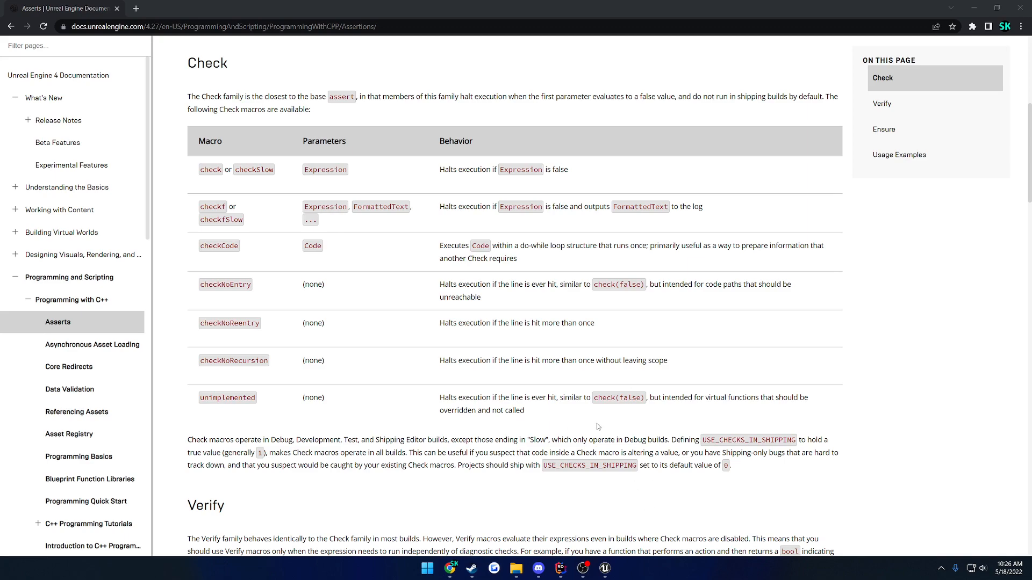